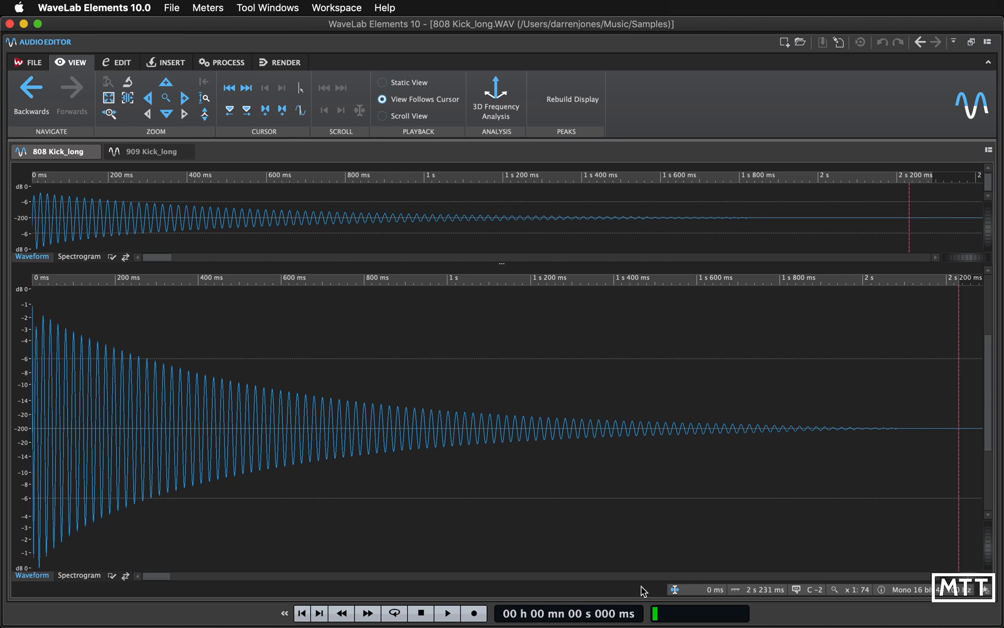
{"action": "mouse_move", "coordinate": [133, 328]}
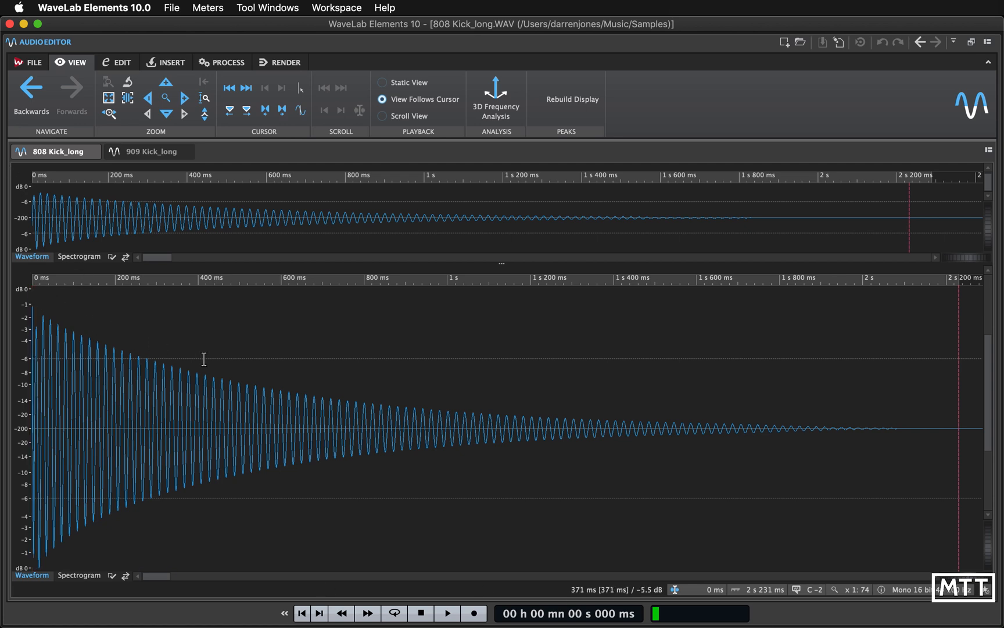
{"action": "mouse_move", "coordinate": [526, 417]}
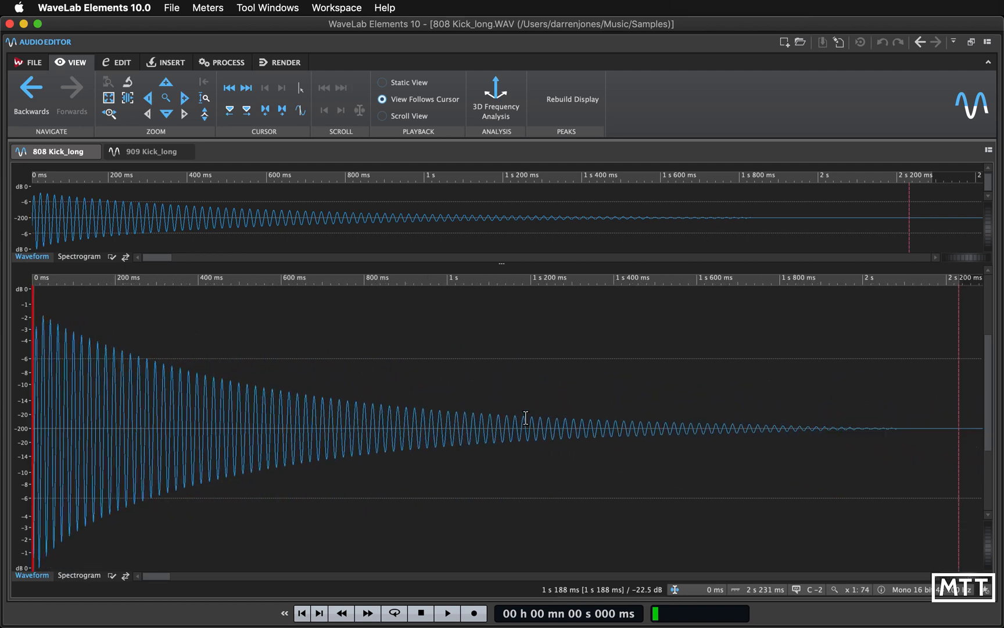
Audition the 808 Kick_long sample, then switch to 909 Kick_long and play it from about 216 ms
{"action": "left_click", "coordinate": [447, 612]}
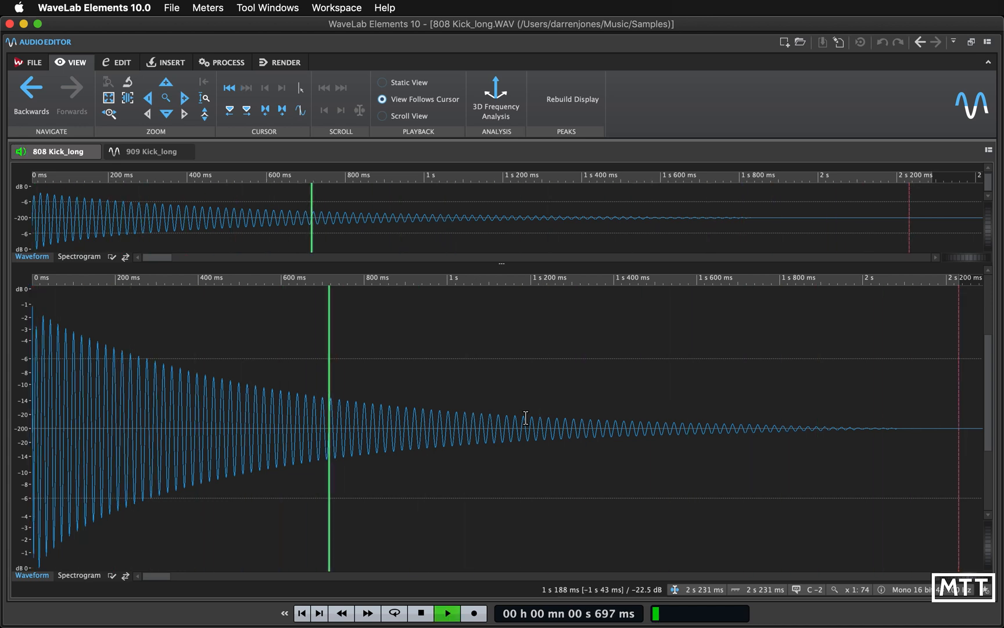
{"action": "left_click", "coordinate": [447, 613]}
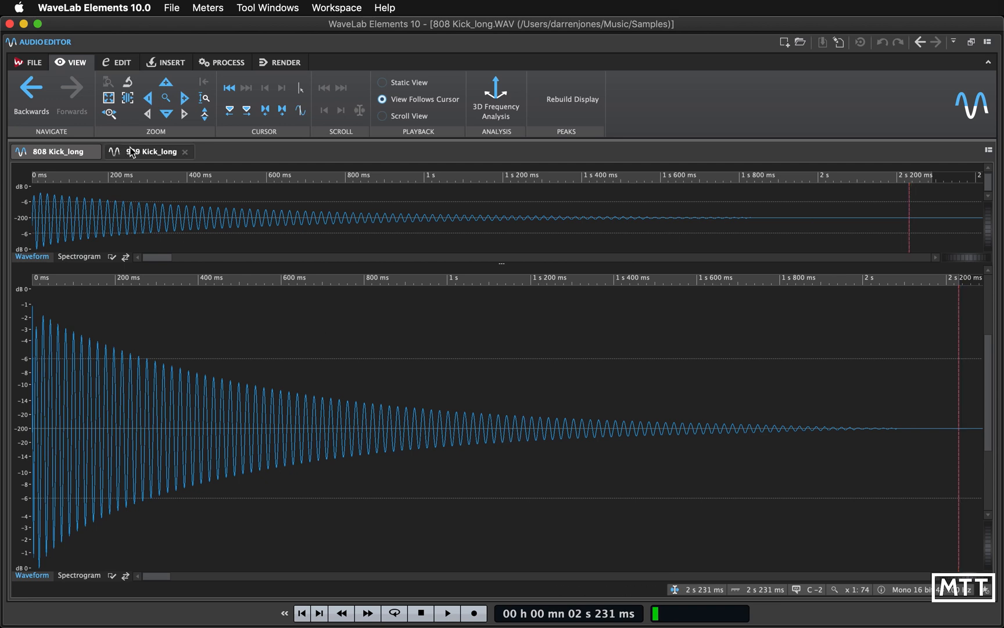
{"action": "left_click", "coordinate": [150, 151]}
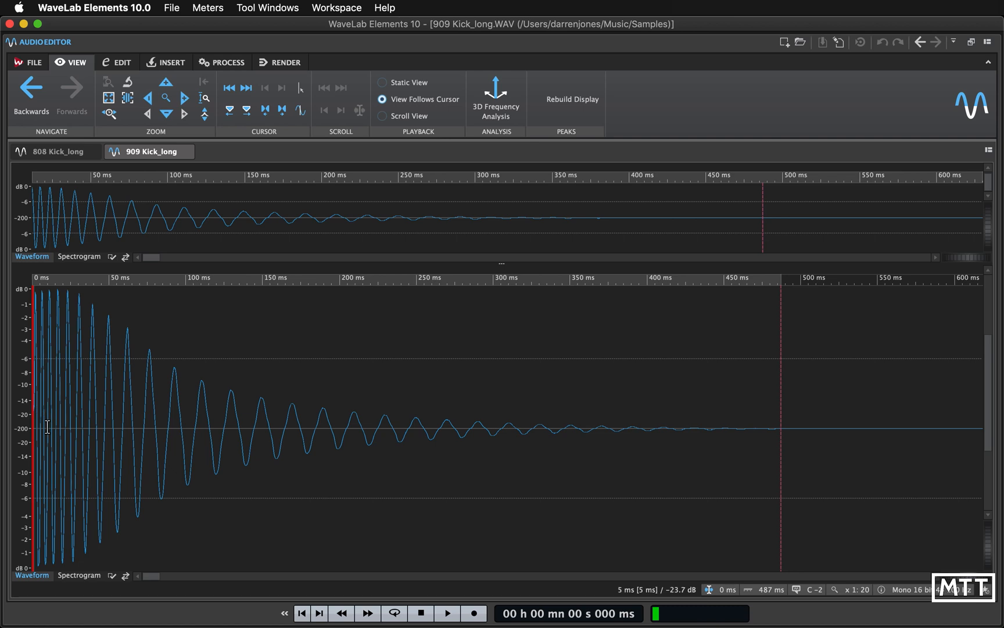
{"action": "left_click_drag", "start_coordinate": [35, 425], "coordinate": [64, 426]}
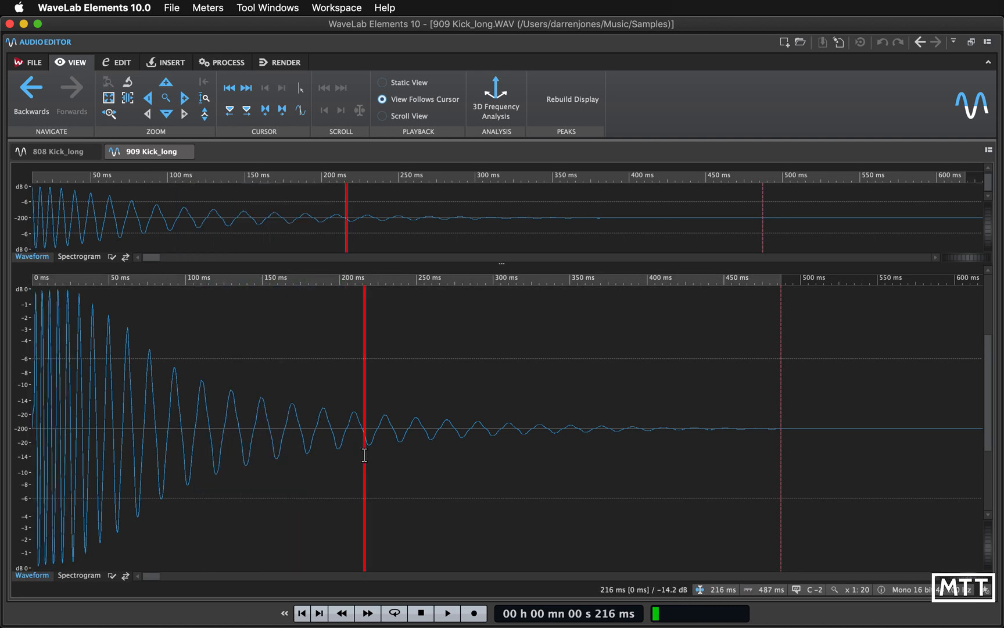
{"action": "left_click", "coordinate": [421, 613]}
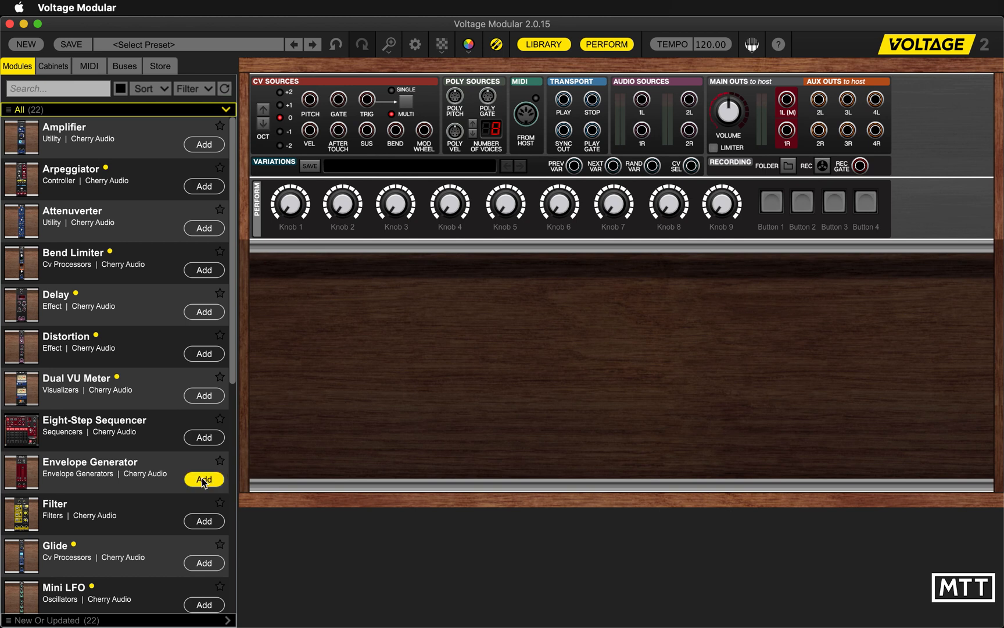
Add an envelope generator and oscillator, routing the oscillator through the amplifier to Main Out 1L
{"action": "left_click", "coordinate": [203, 479]}
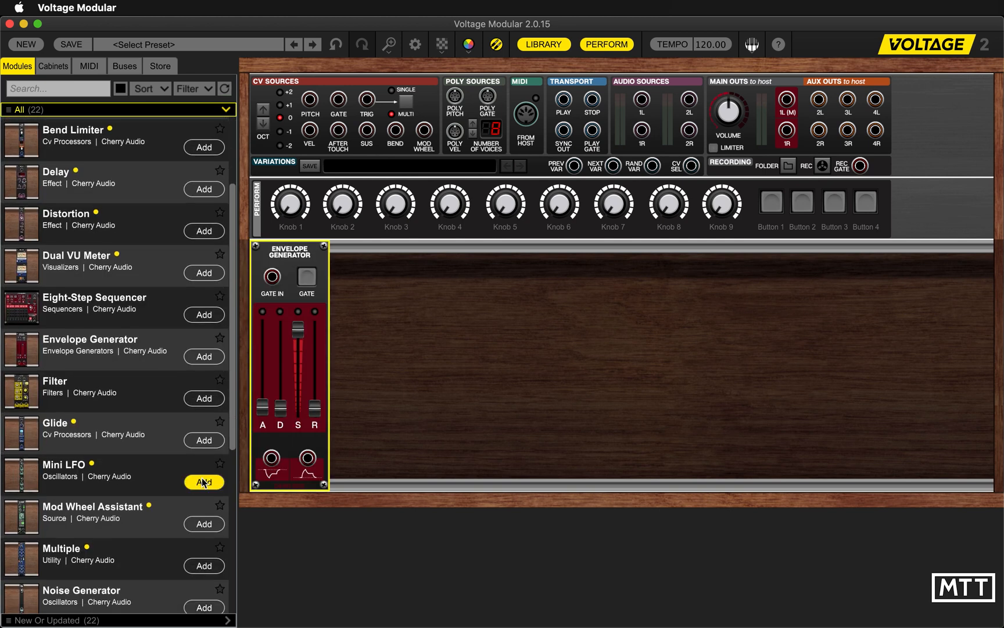
{"action": "scroll", "scroll_direction": "down", "scroll_amount": 3}
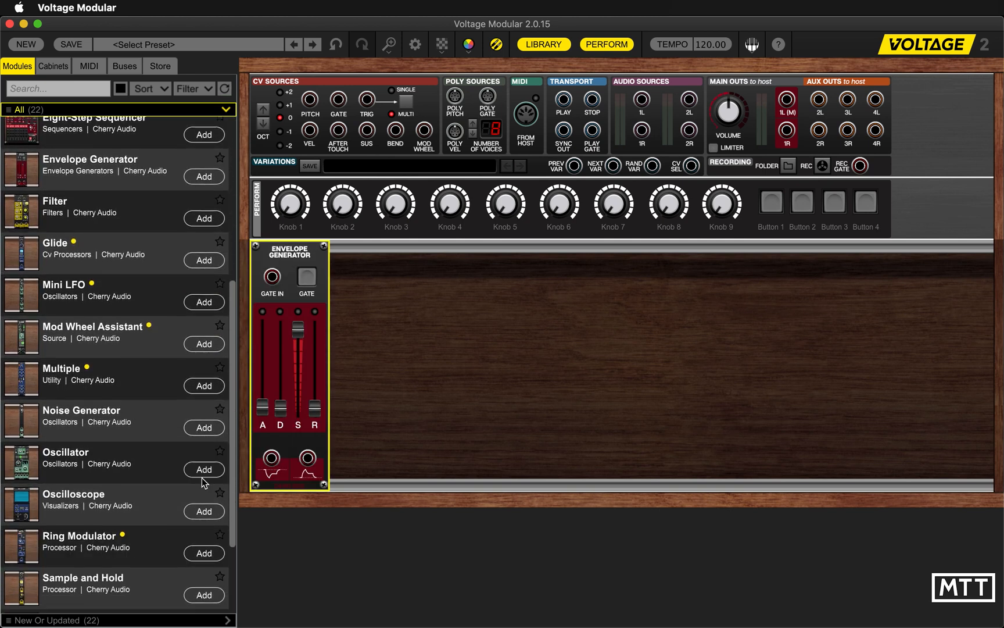
{"action": "left_click", "coordinate": [204, 468]}
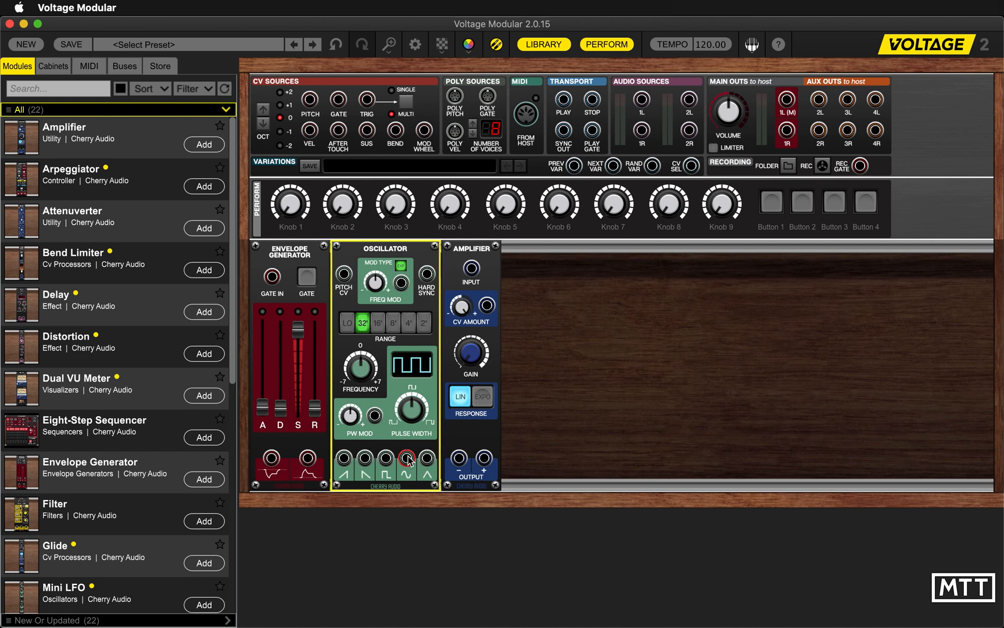
{"action": "left_click_drag", "start_coordinate": [407, 458], "coordinate": [471, 263]}
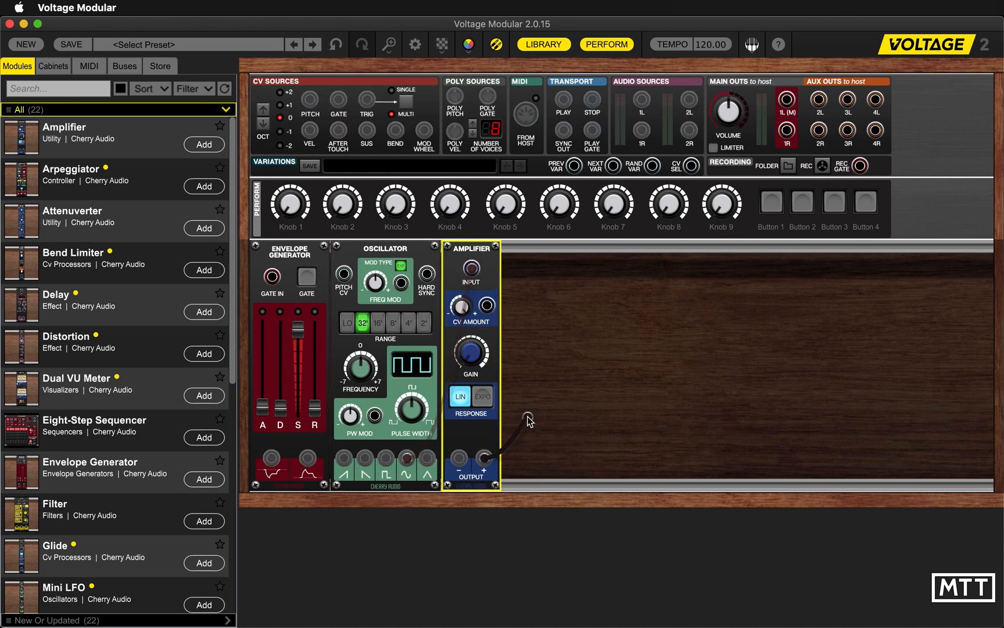
{"action": "left_click_drag", "start_coordinate": [484, 458], "coordinate": [787, 100]}
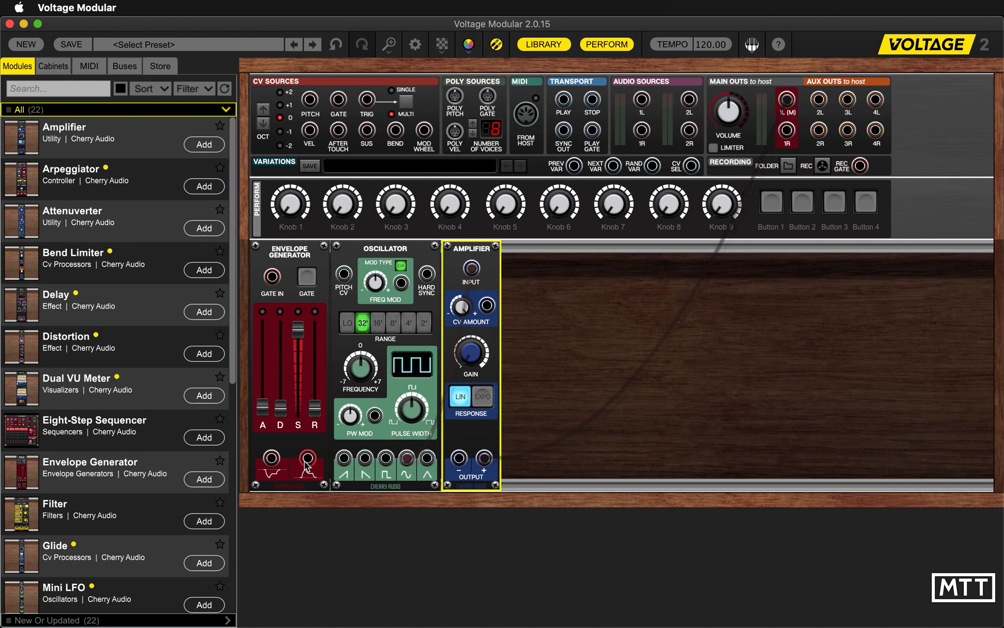
Patch the envelope to the amplifier's CV amount and trigger it from the keyboard gate
{"action": "left_click_drag", "start_coordinate": [307, 458], "coordinate": [484, 304]}
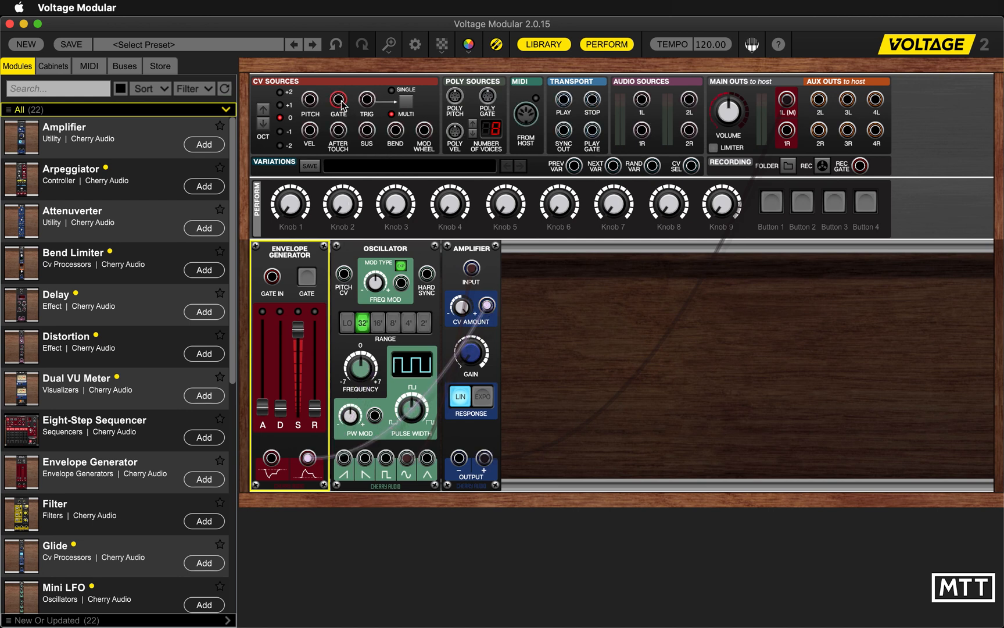
{"action": "left_click_drag", "start_coordinate": [339, 101], "coordinate": [270, 277]}
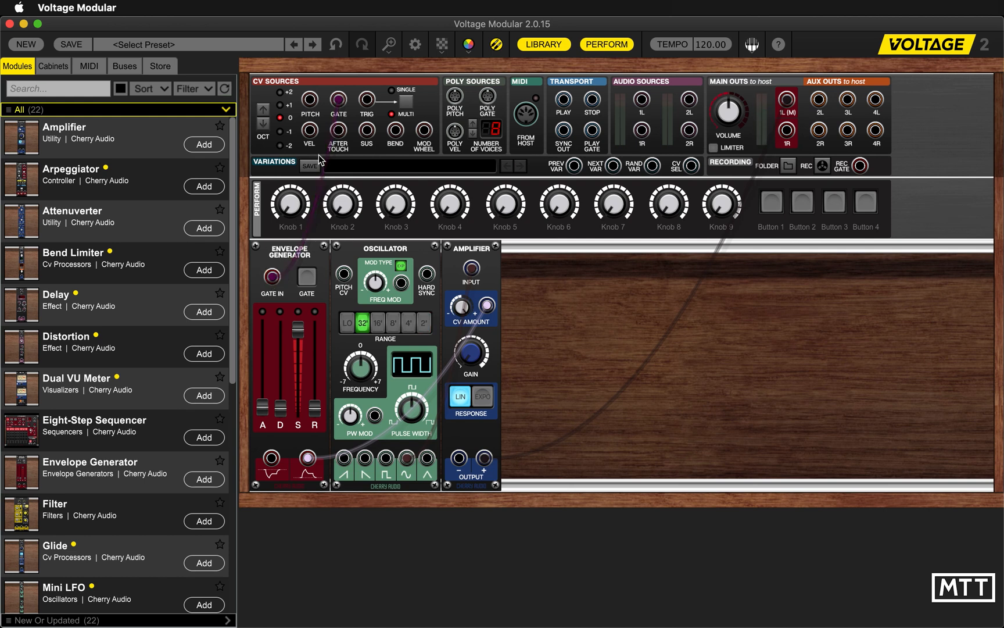
{"action": "mouse_move", "coordinate": [348, 289]}
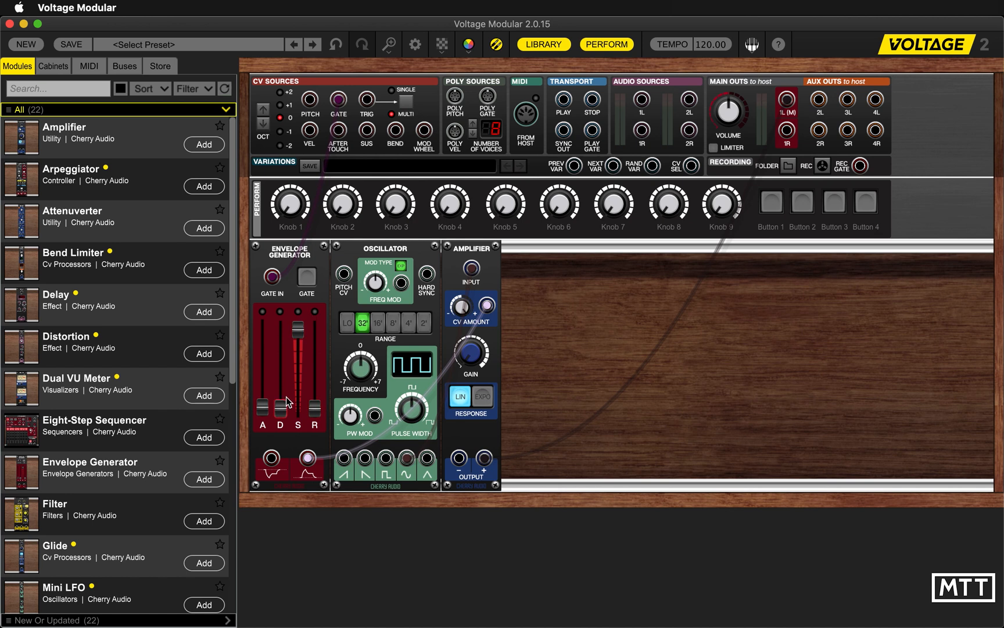
Pull the amplitude envelope's sustain down to 0.0% for a decaying shape
{"action": "left_click_drag", "start_coordinate": [287, 400], "coordinate": [296, 341]}
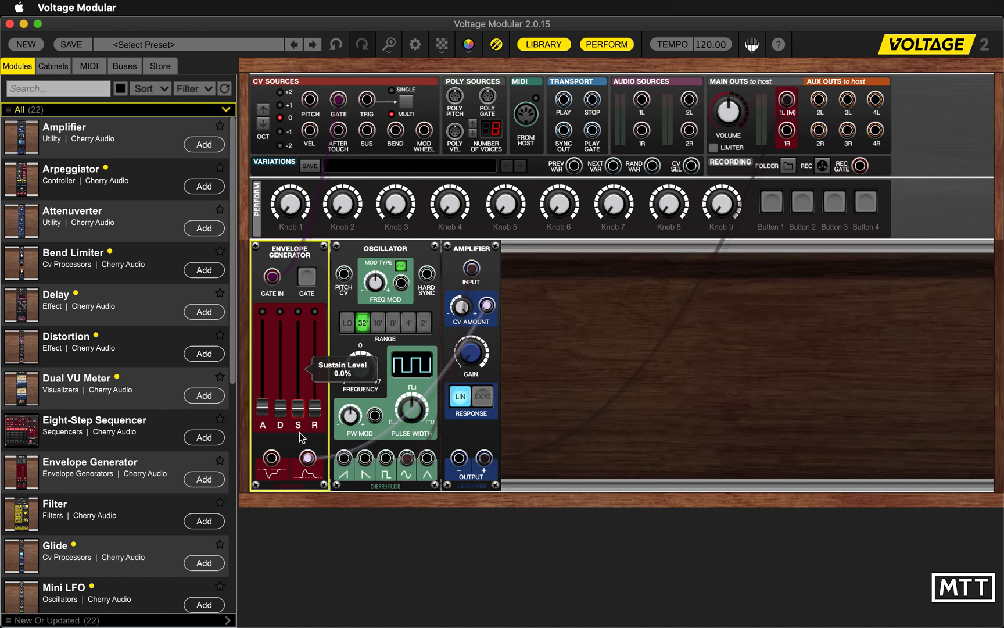
{"action": "mouse_move", "coordinate": [280, 394]}
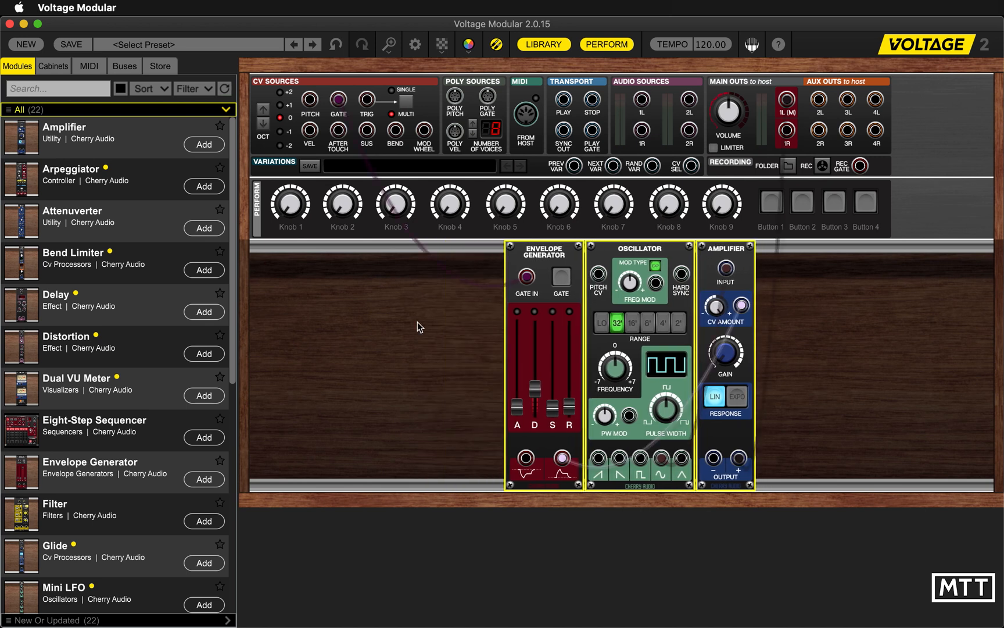
{"action": "mouse_move", "coordinate": [332, 356]}
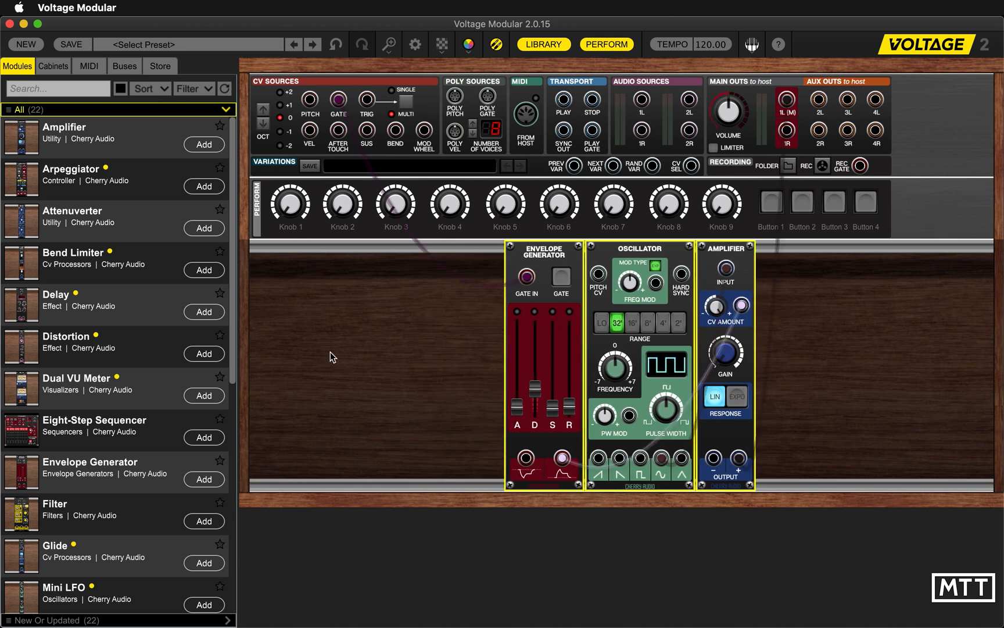
{"action": "mouse_move", "coordinate": [307, 437]}
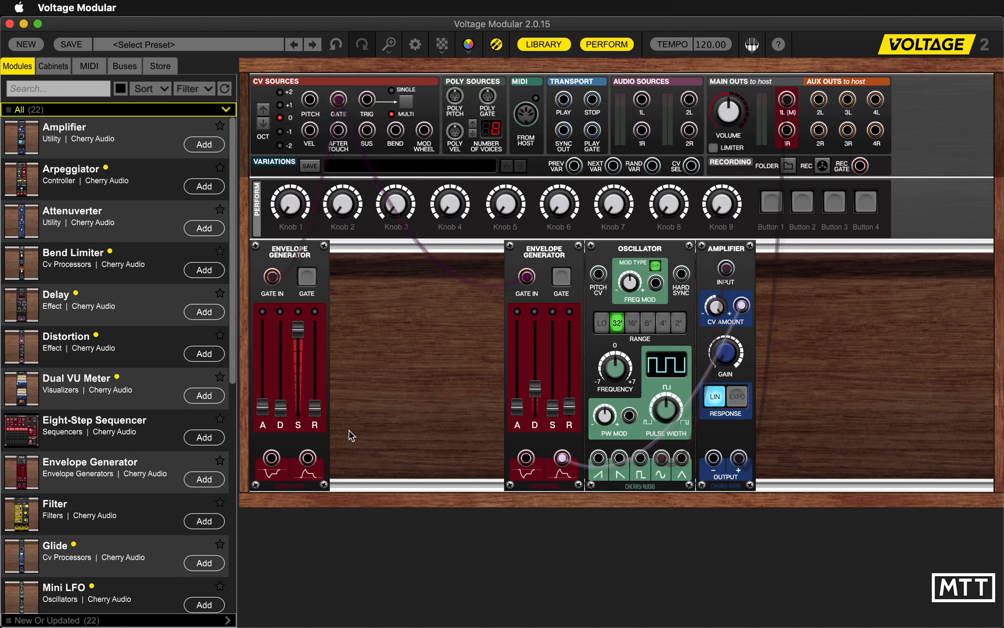
Cable the second envelope toward the oscillator's pitch CV, drop its sustain and tweak its decay
{"action": "left_click_drag", "start_coordinate": [306, 456], "coordinate": [462, 362]}
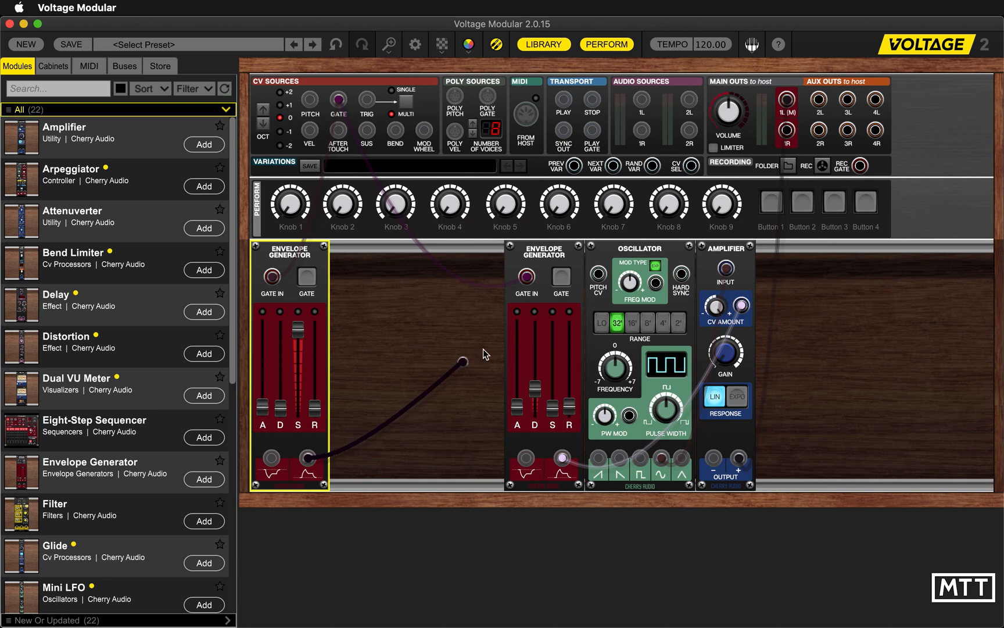
{"action": "left_click_drag", "start_coordinate": [461, 362], "coordinate": [595, 275]}
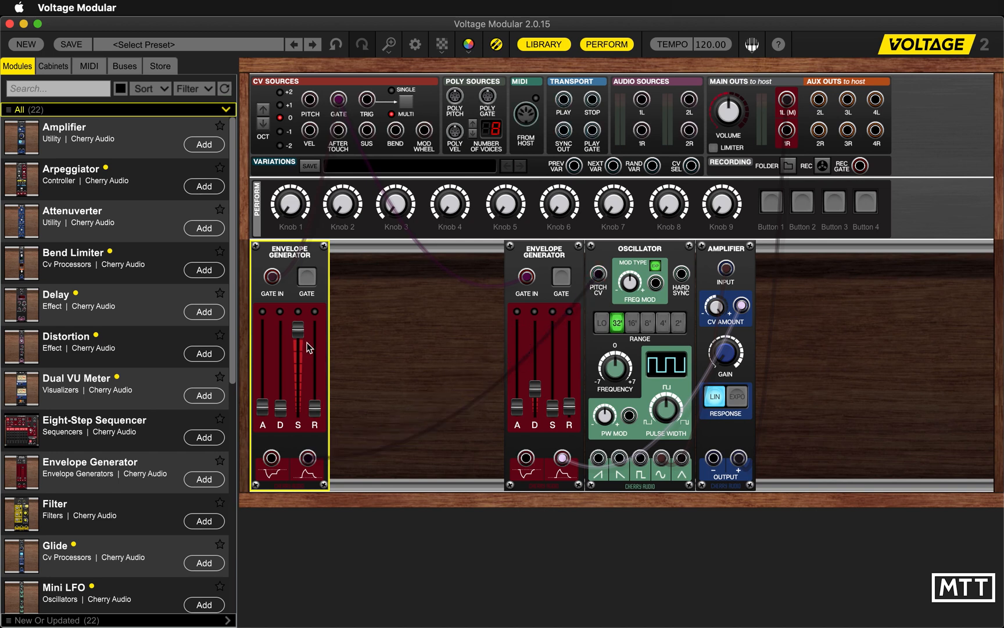
{"action": "left_click_drag", "start_coordinate": [297, 329], "coordinate": [297, 388]}
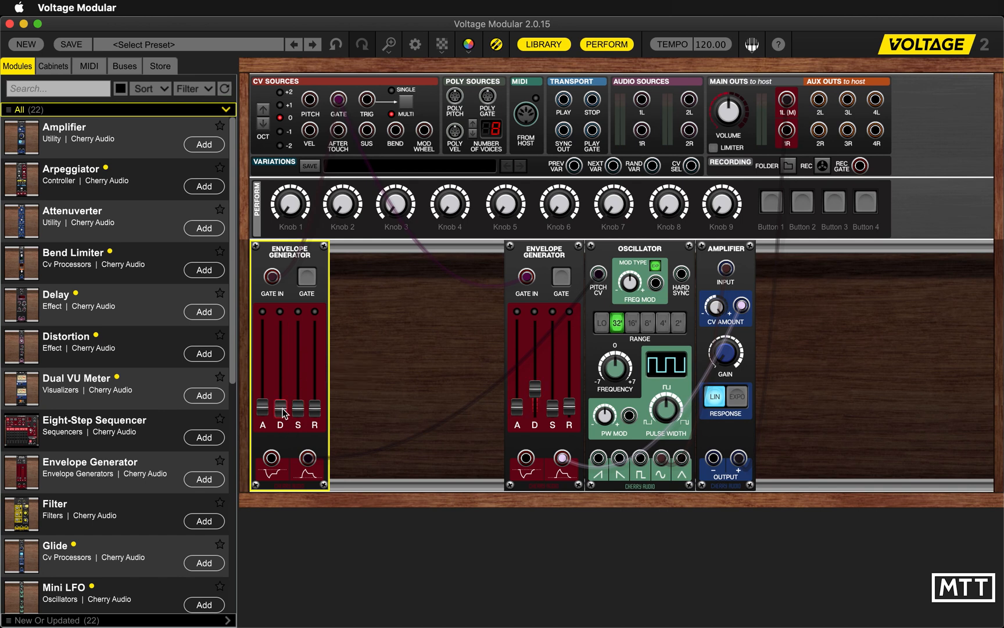
{"action": "left_click_drag", "start_coordinate": [281, 412], "coordinate": [280, 392]}
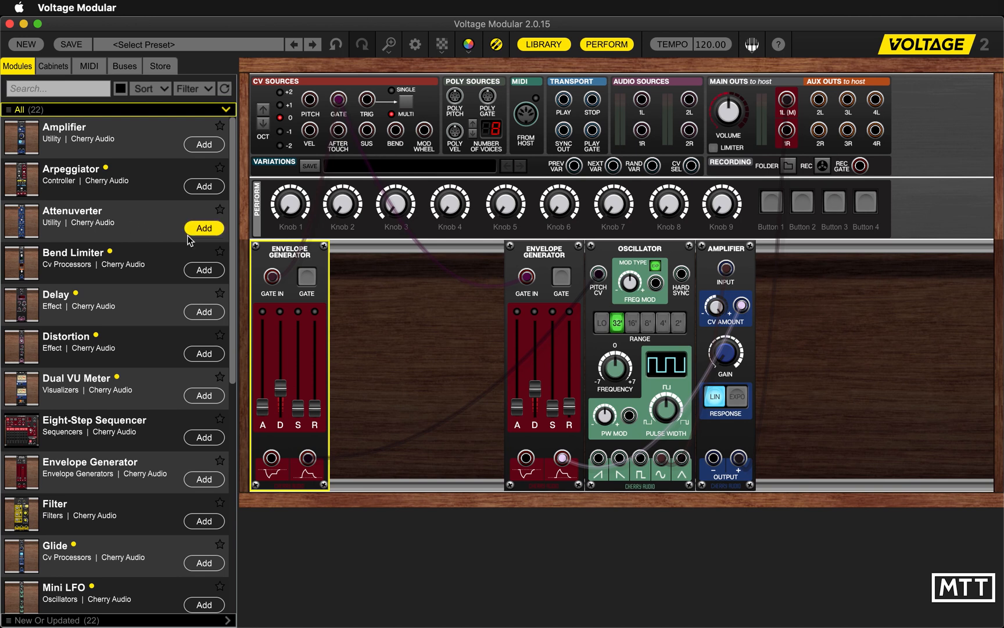
Add an attenuverter between the pitch envelope and the oscillator's pitch input
{"action": "left_click", "coordinate": [204, 228]}
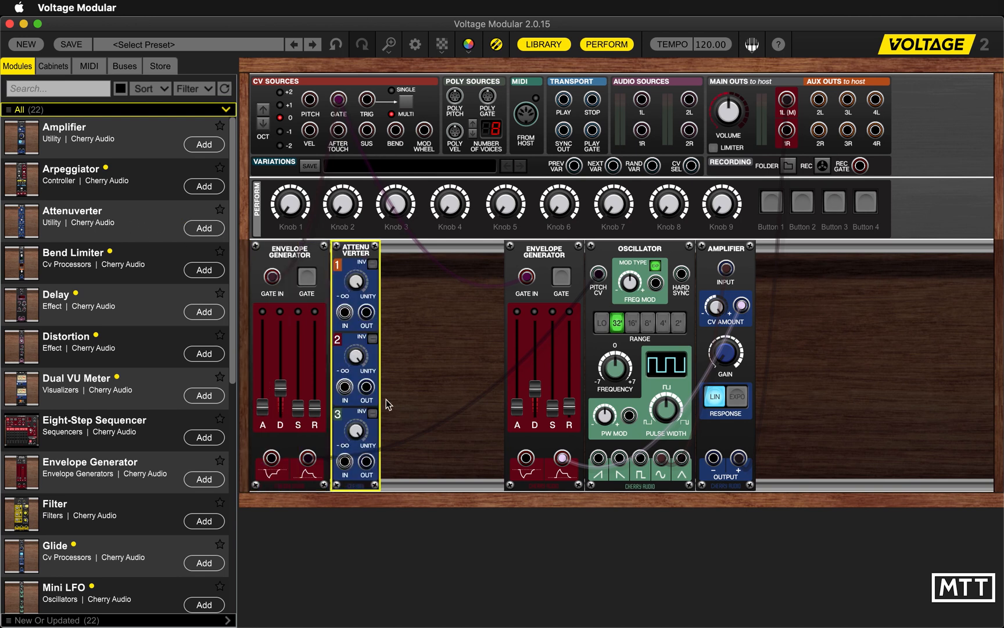
{"action": "left_click_drag", "start_coordinate": [367, 456], "coordinate": [598, 273]}
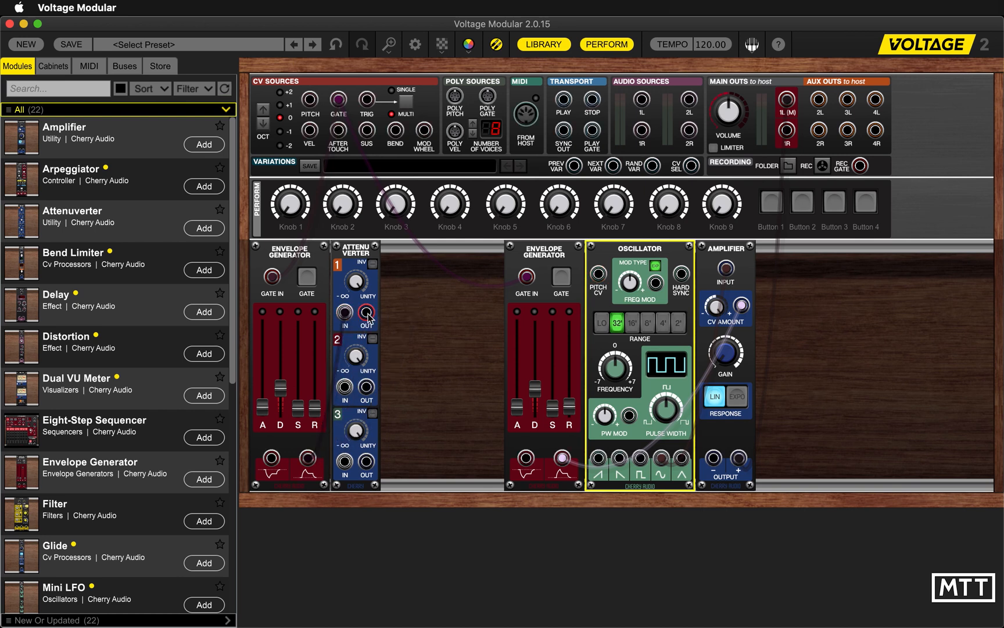
{"action": "left_click_drag", "start_coordinate": [366, 313], "coordinate": [598, 274]}
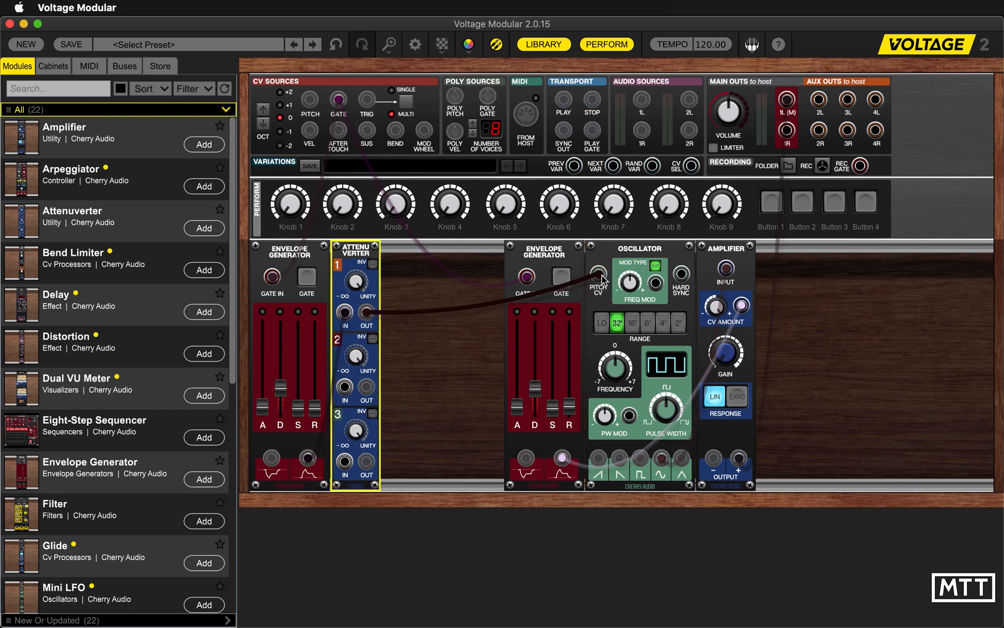
{"action": "left_click_drag", "start_coordinate": [366, 313], "coordinate": [600, 277]}
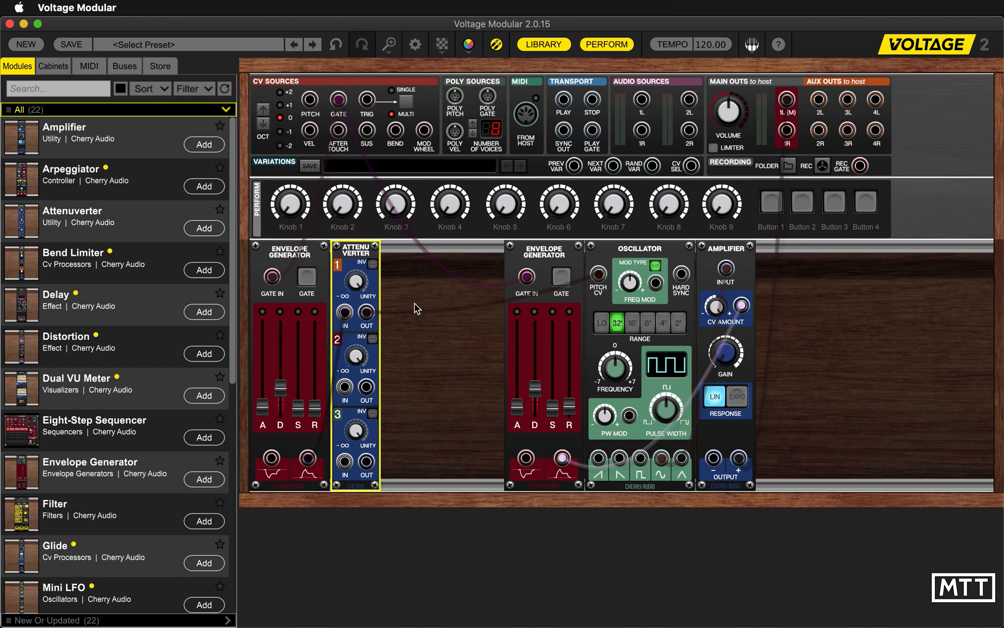
{"action": "mouse_move", "coordinate": [401, 288]}
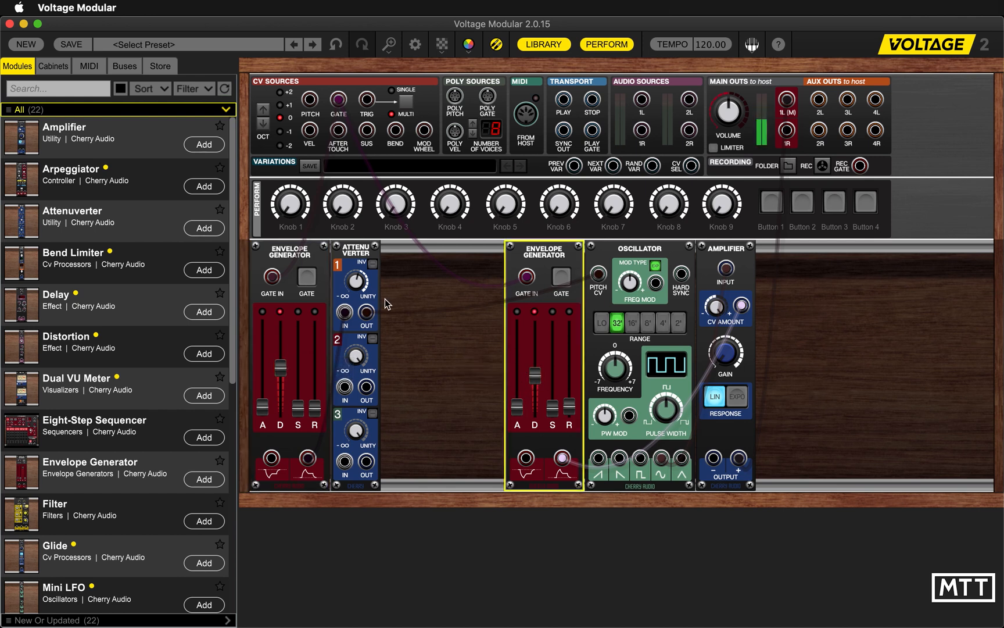
Adjust the pitch envelope's decay, ending with the left envelope's decay slightly shorter
{"action": "left_click", "coordinate": [357, 286]}
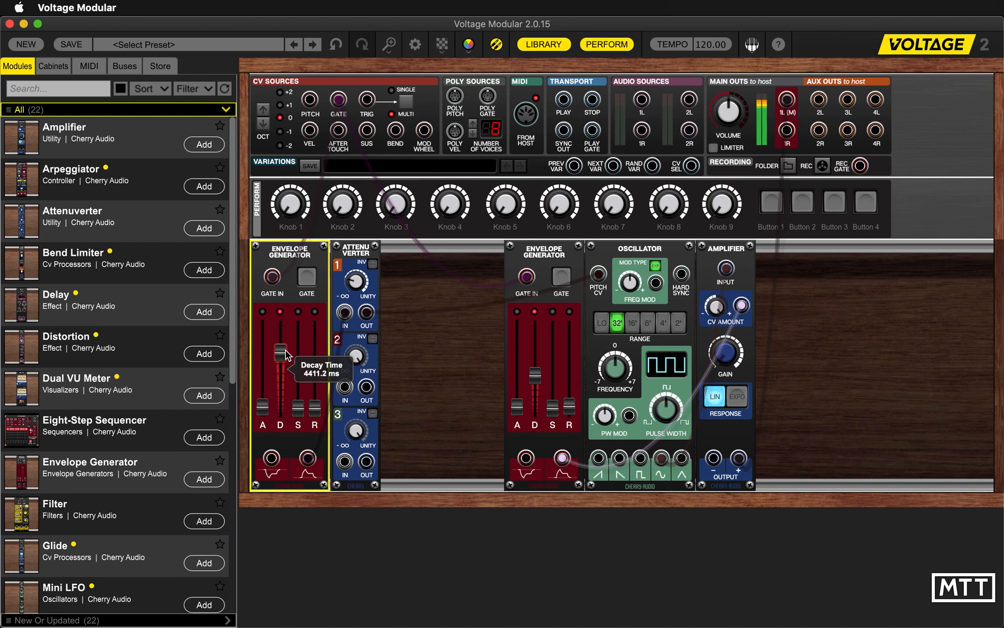
{"action": "left_click_drag", "start_coordinate": [281, 355], "coordinate": [283, 373]}
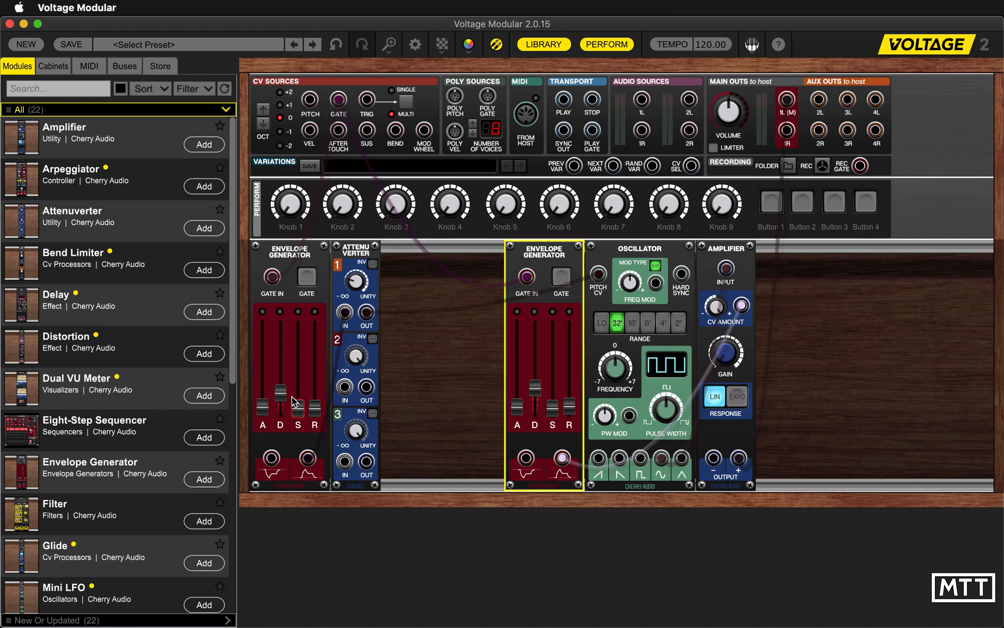
{"action": "left_click_drag", "start_coordinate": [279, 405], "coordinate": [279, 390]}
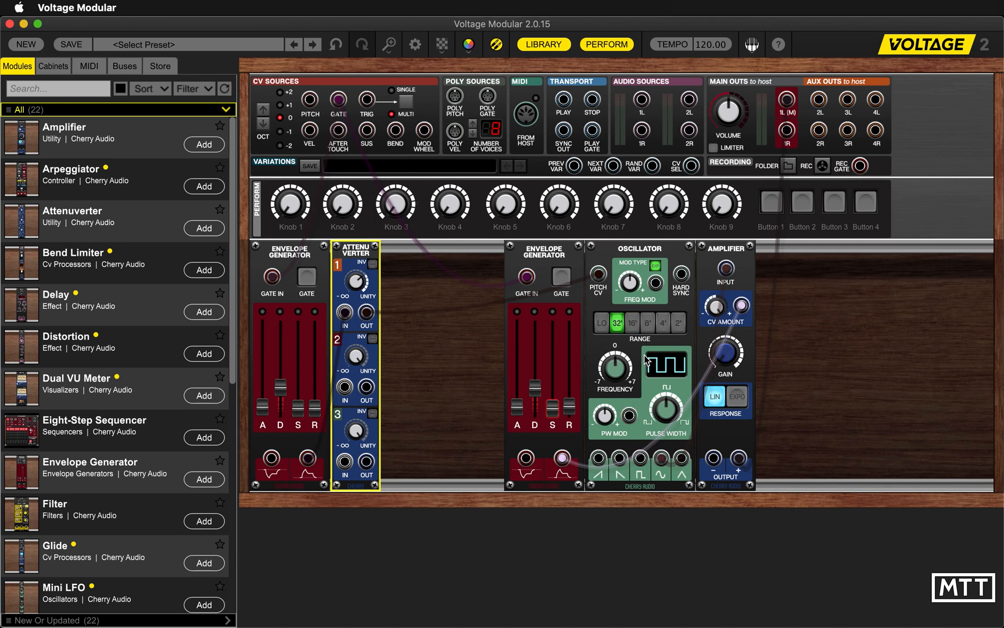
{"action": "left_click", "coordinate": [526, 274]}
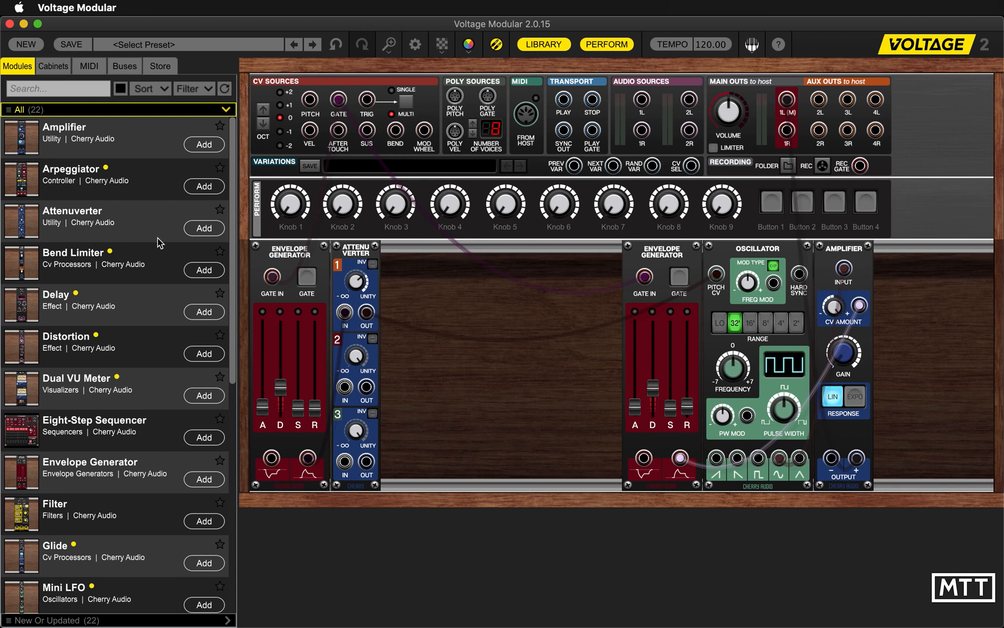
{"action": "mouse_move", "coordinate": [204, 479]}
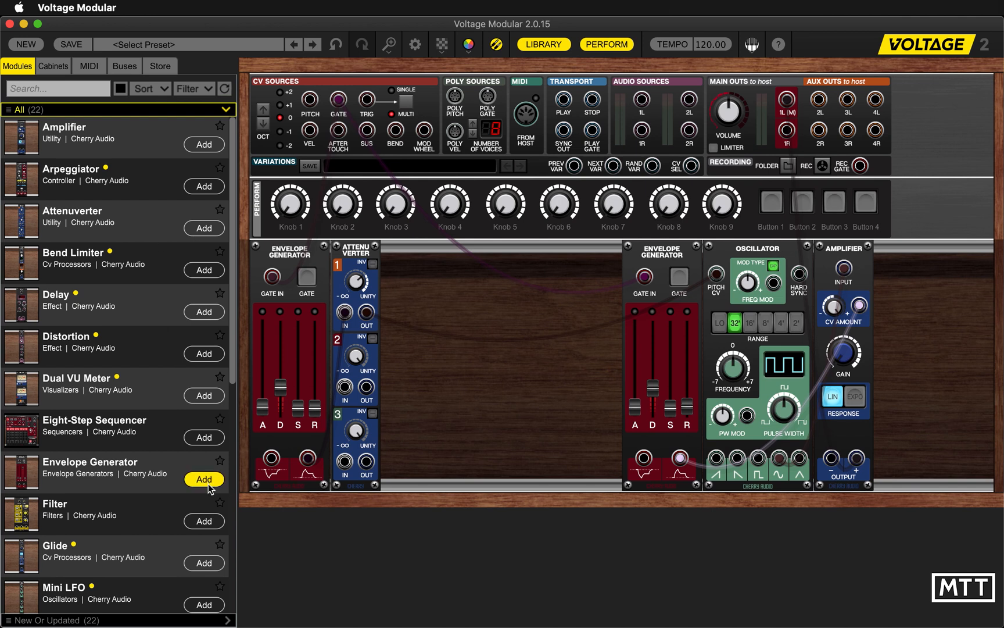
Add an envelope generator, amplifier and noise generator for a noise voice
{"action": "left_click", "coordinate": [204, 479]}
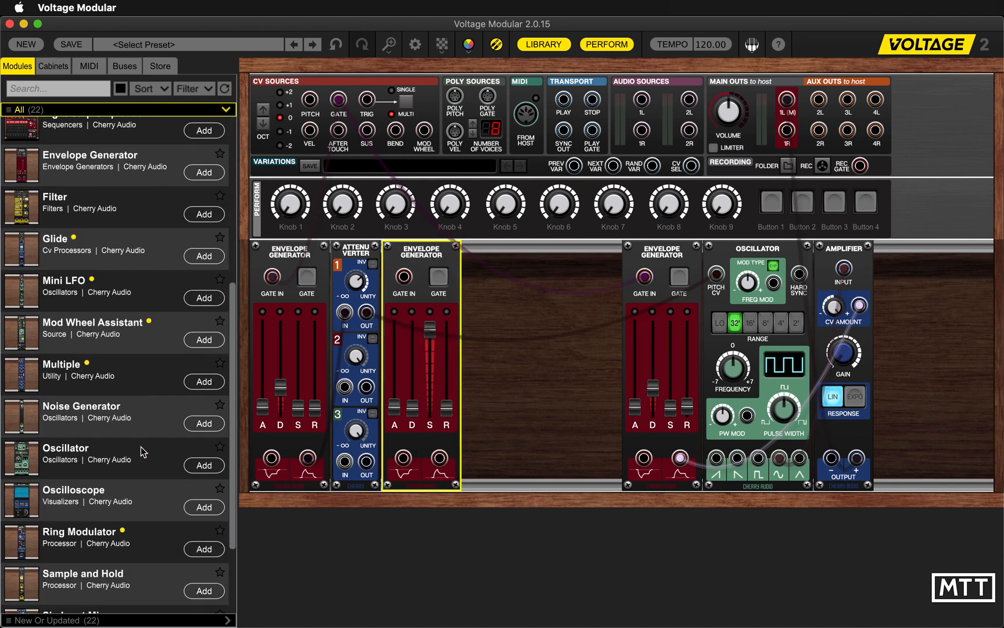
{"action": "left_click", "coordinate": [204, 143]}
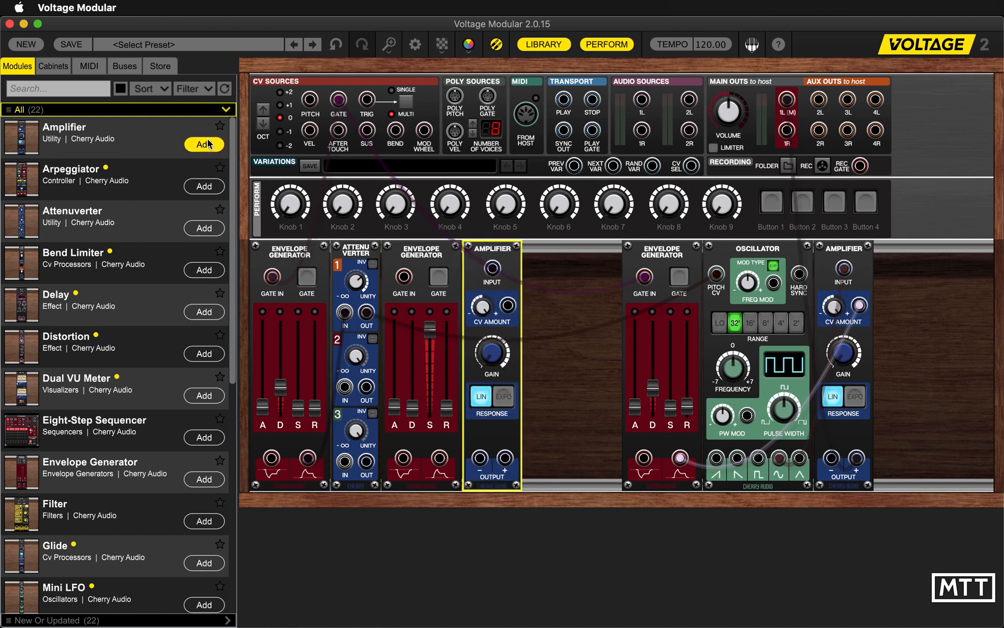
{"action": "scroll", "scroll_direction": "down", "scroll_amount": 3}
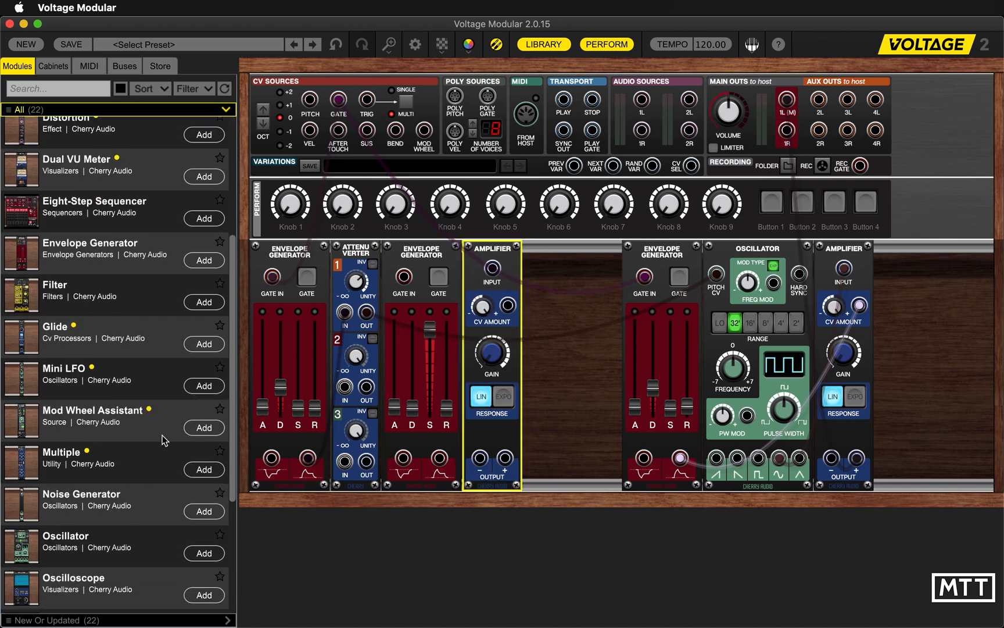
{"action": "left_click", "coordinate": [204, 495]}
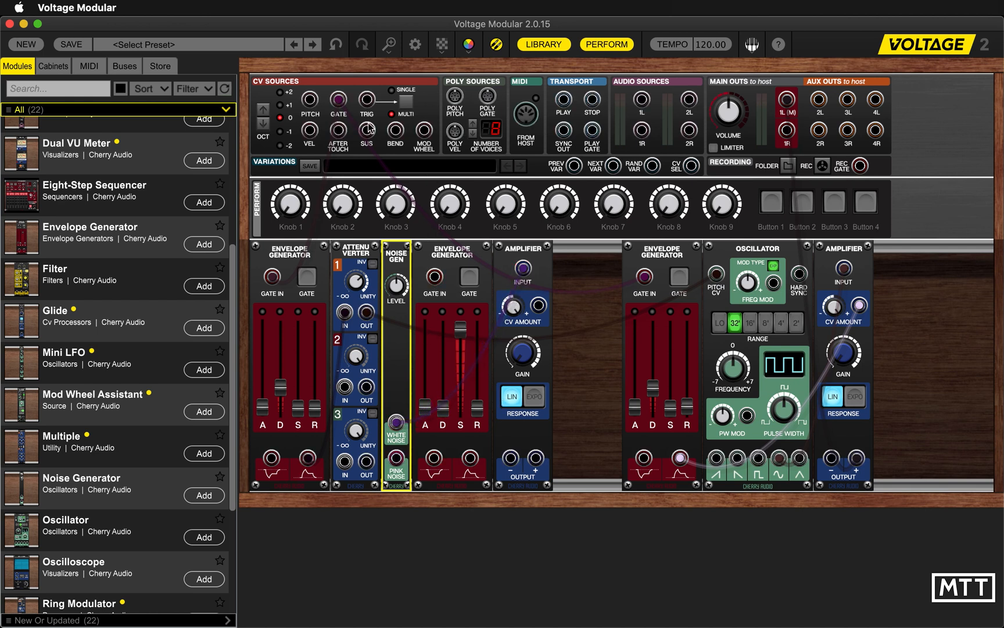
Patch white noise into the new amplifier and shape its envelope
{"action": "left_click_drag", "start_coordinate": [338, 101], "coordinate": [517, 281]}
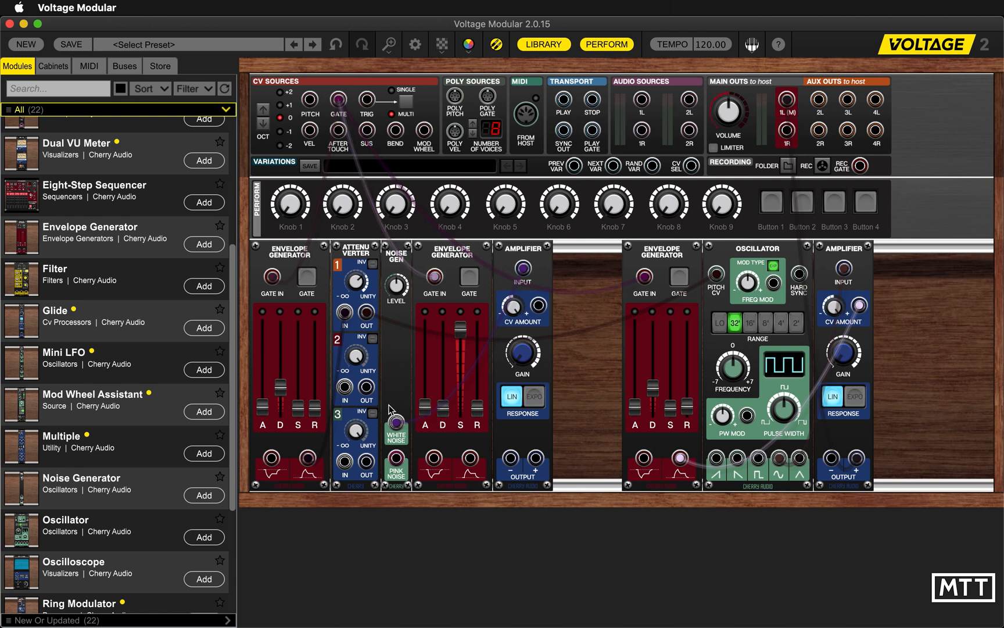
{"action": "left_click", "coordinate": [449, 416]}
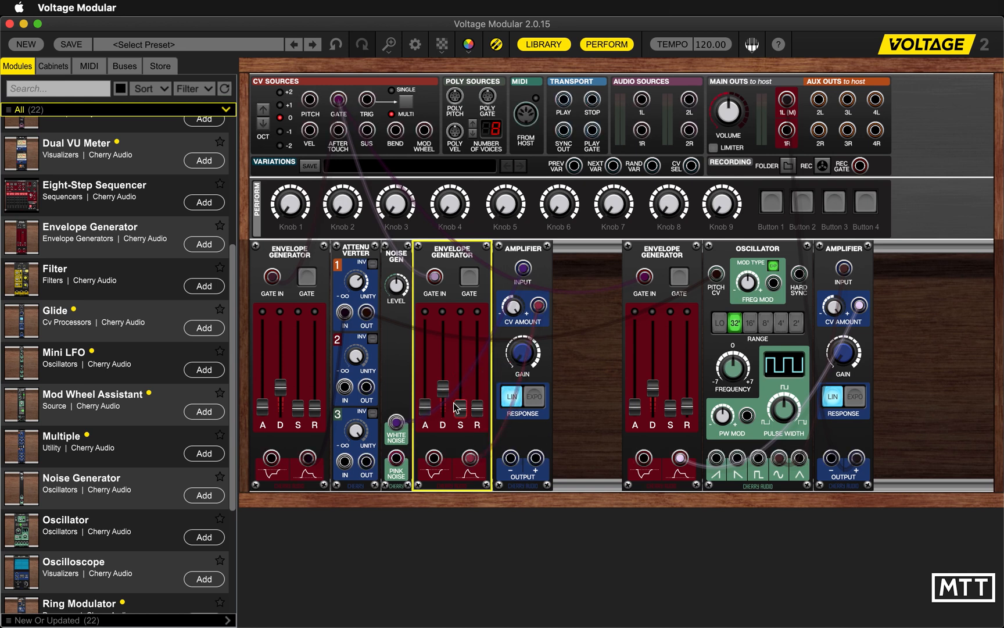
{"action": "left_click", "coordinate": [855, 397]}
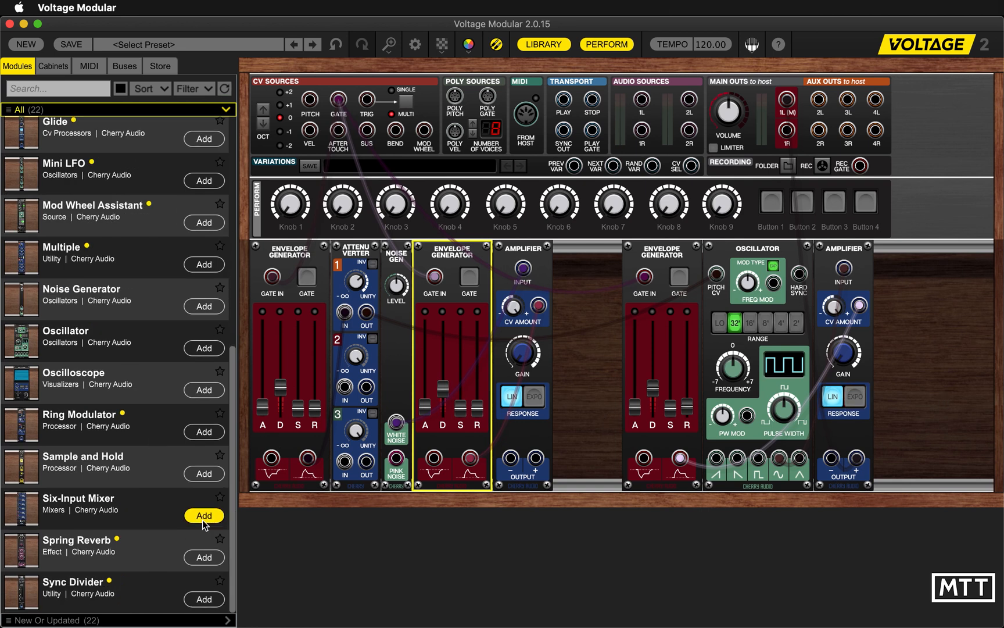
Add a six-input mixer feeding Main Out 1L, with the noise amplifier patched into it
{"action": "left_click", "coordinate": [203, 516]}
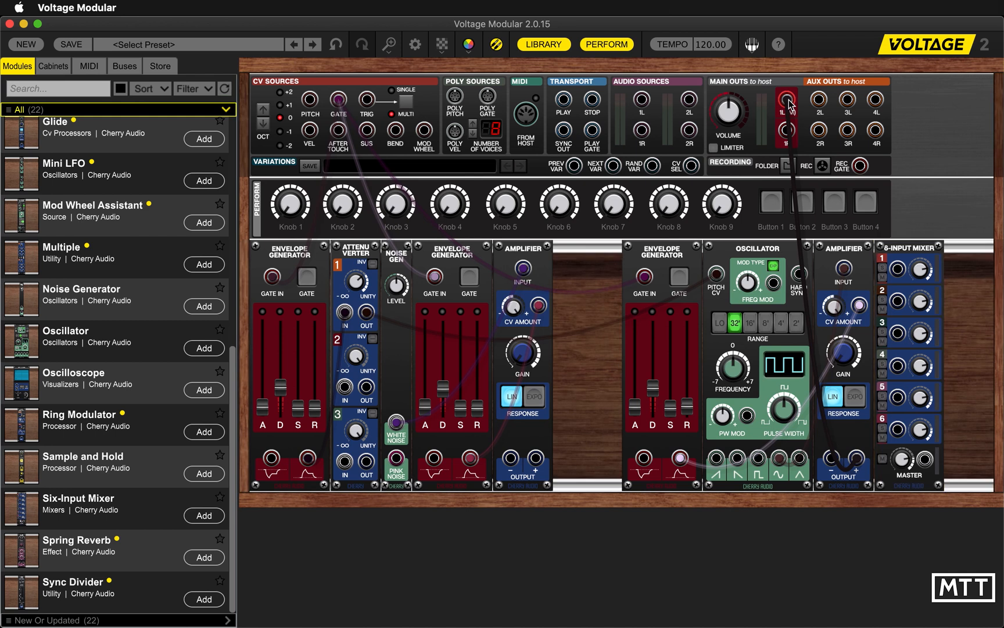
{"action": "left_click_drag", "start_coordinate": [786, 99], "coordinate": [923, 269]}
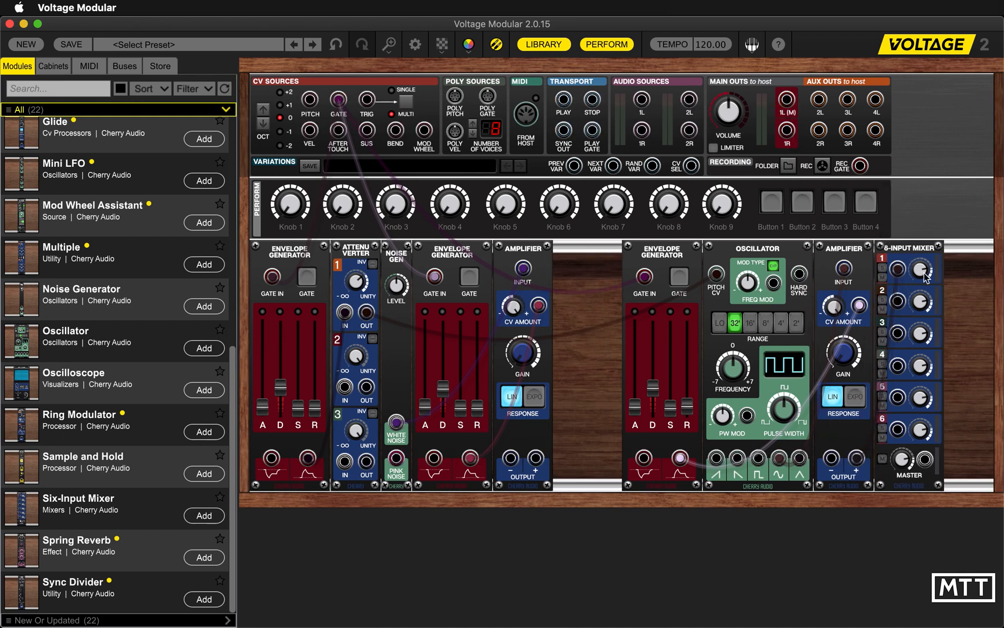
{"action": "mouse_move", "coordinate": [921, 268]}
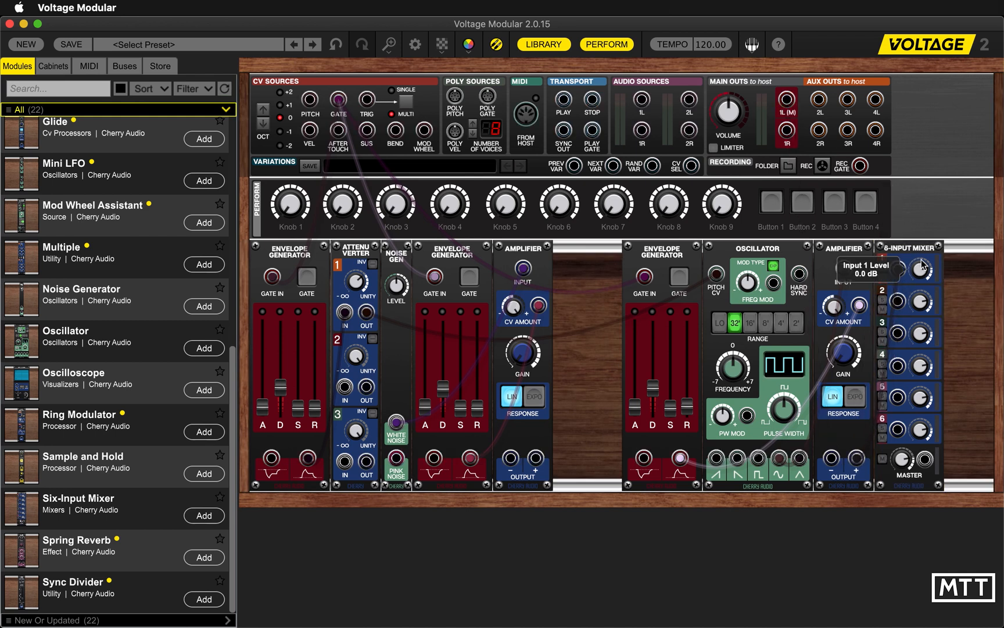
{"action": "mouse_move", "coordinate": [548, 457]}
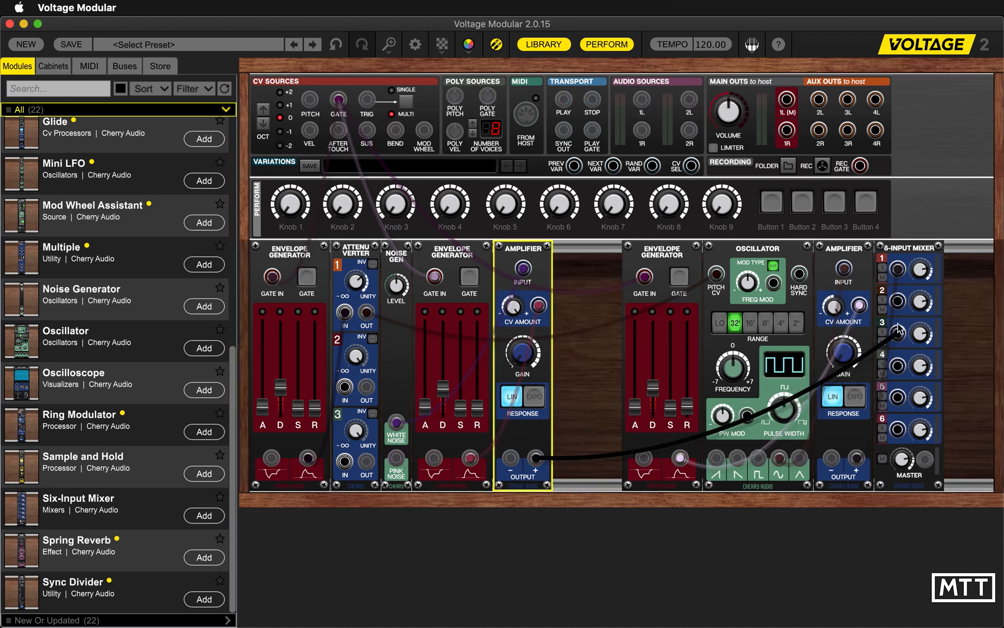
{"action": "left_click_drag", "start_coordinate": [901, 329], "coordinate": [901, 303]}
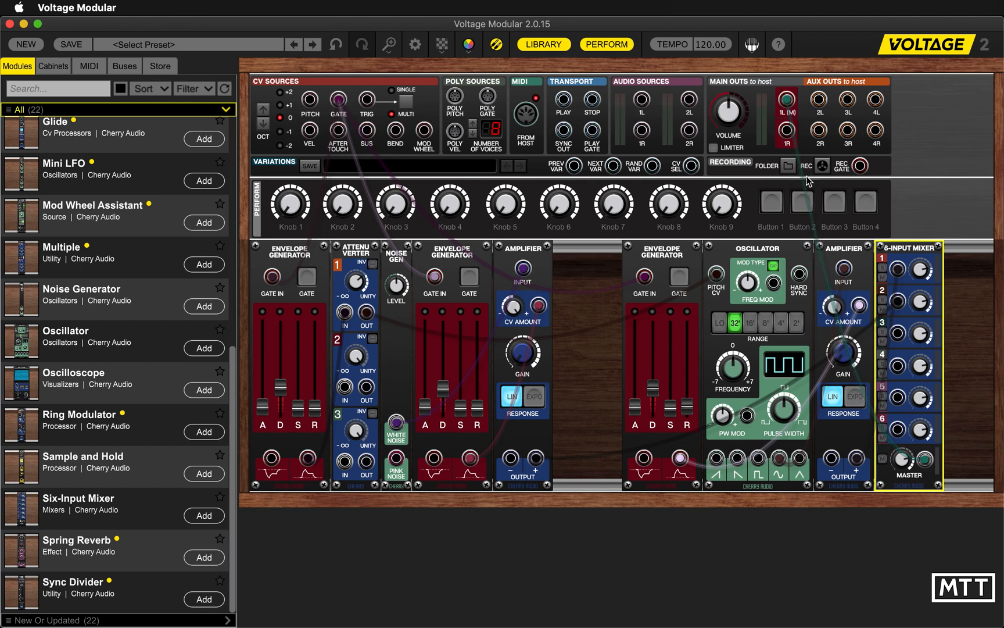
{"action": "mouse_move", "coordinate": [933, 309]}
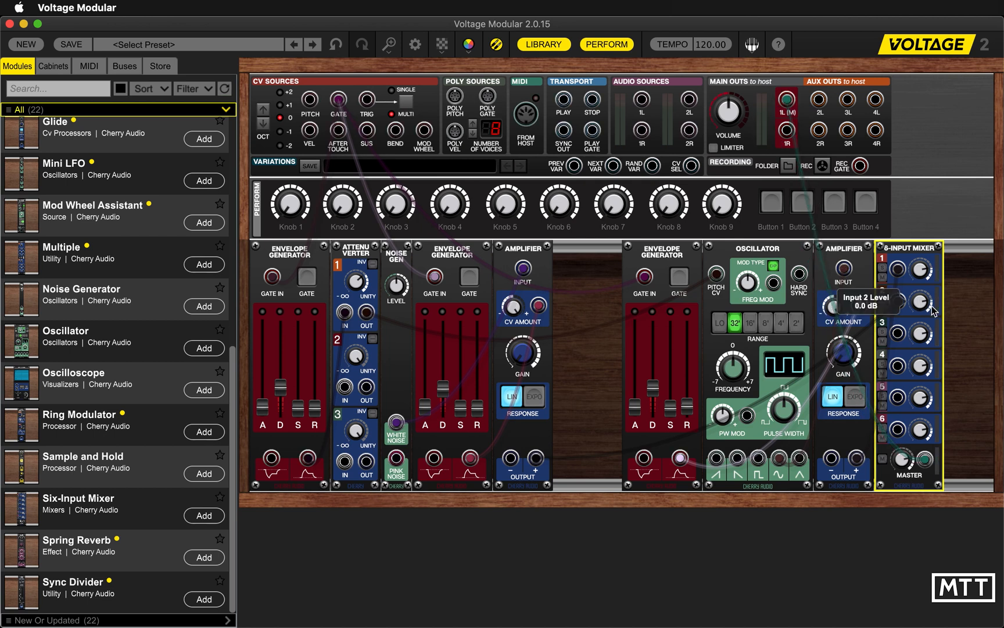
{"action": "mouse_move", "coordinate": [924, 303]}
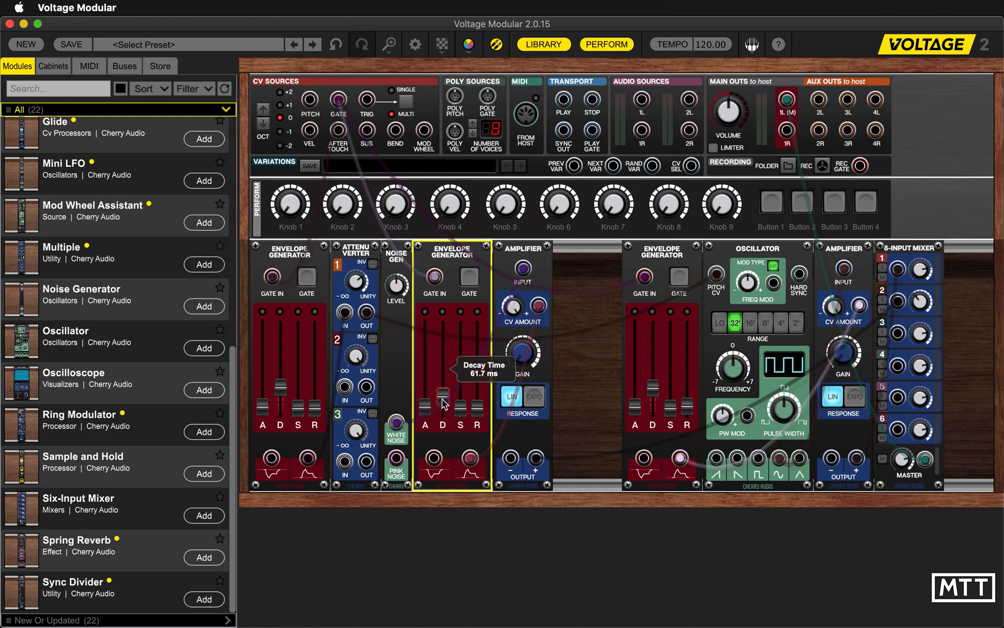
Shorten the noise envelope's decay to about 20 ms
{"action": "left_click_drag", "start_coordinate": [444, 398], "coordinate": [445, 406]}
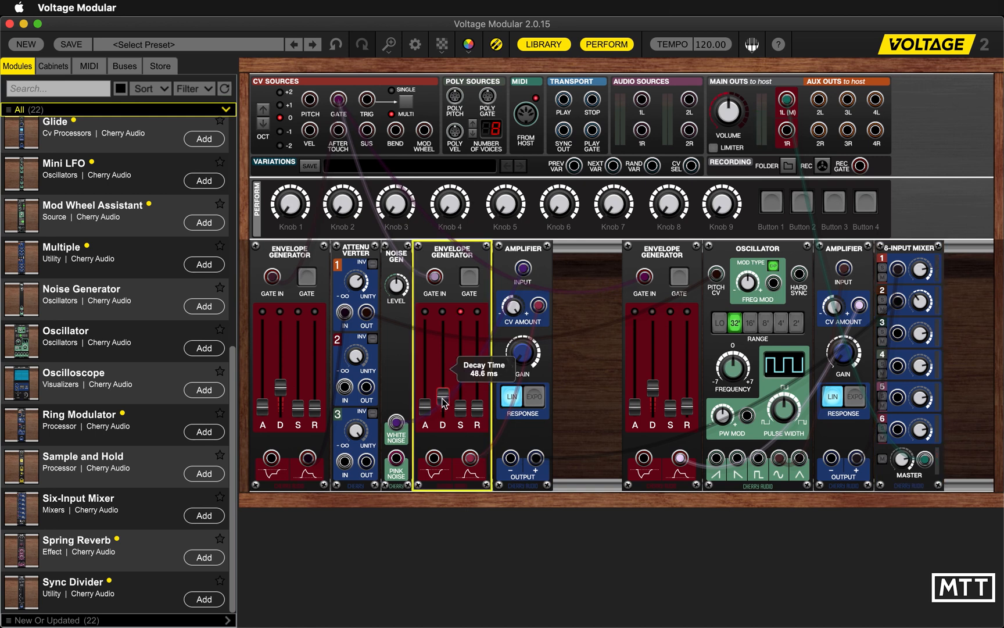
{"action": "left_click_drag", "start_coordinate": [445, 391], "coordinate": [444, 407]}
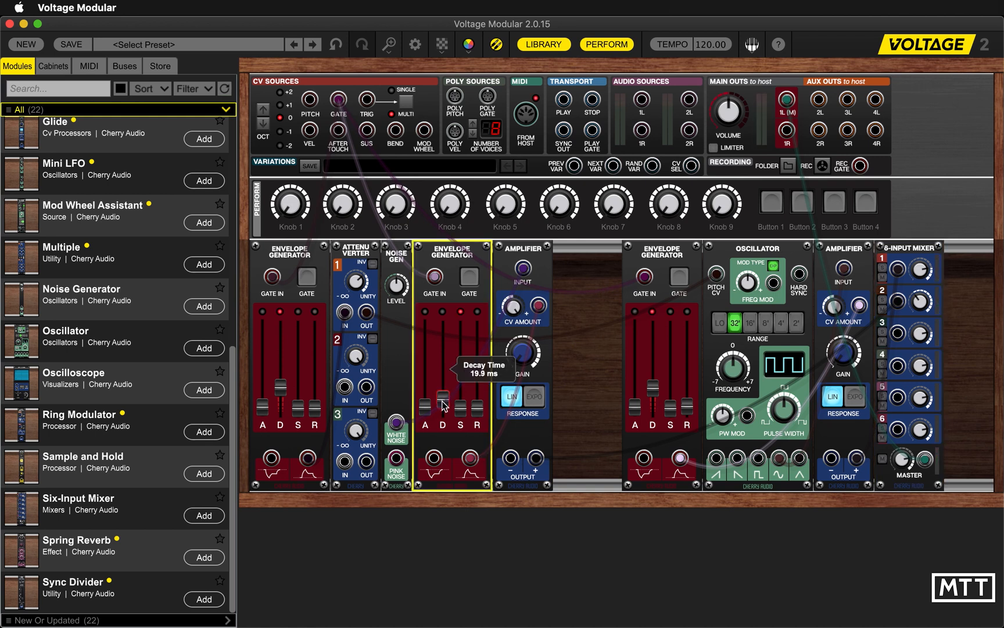
{"action": "mouse_move", "coordinate": [919, 301]}
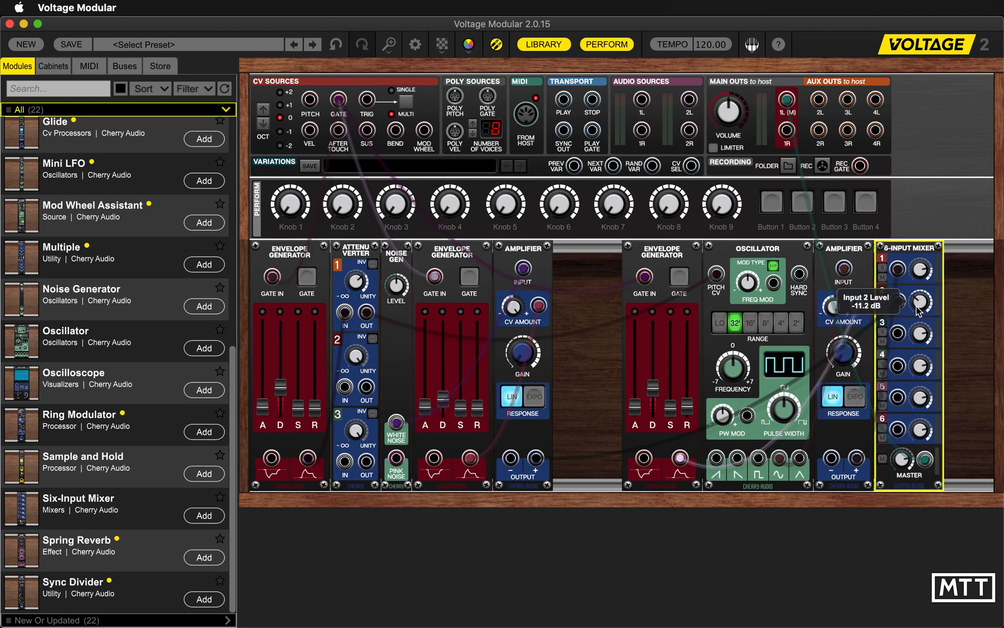
Set mixer Input 2 level to about −7.5 dB
{"action": "left_click_drag", "start_coordinate": [919, 304], "coordinate": [918, 309]}
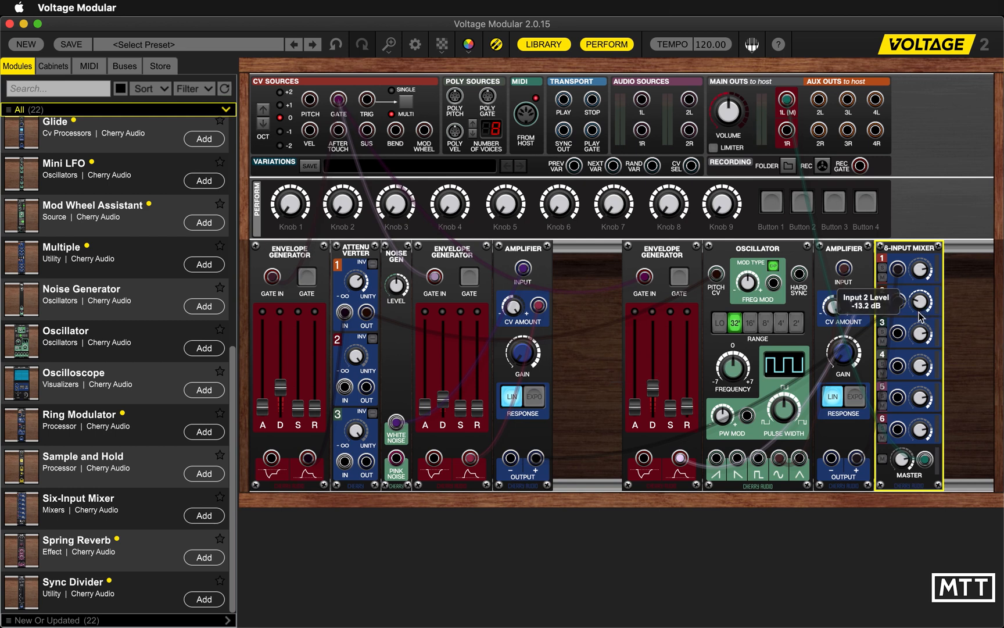
{"action": "left_click_drag", "start_coordinate": [920, 303], "coordinate": [921, 306]}
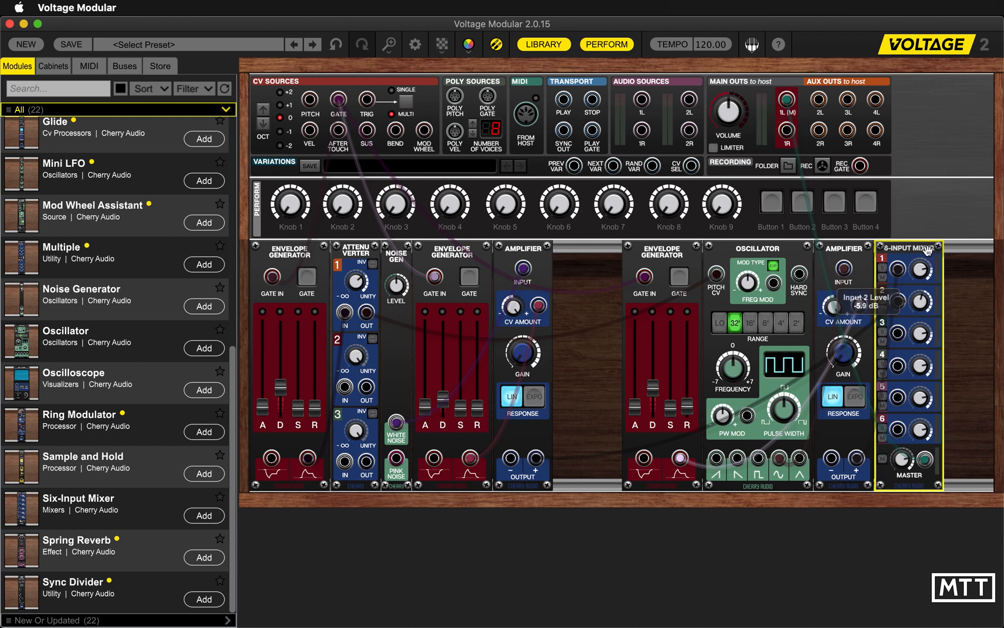
{"action": "left_click_drag", "start_coordinate": [921, 301], "coordinate": [916, 321]}
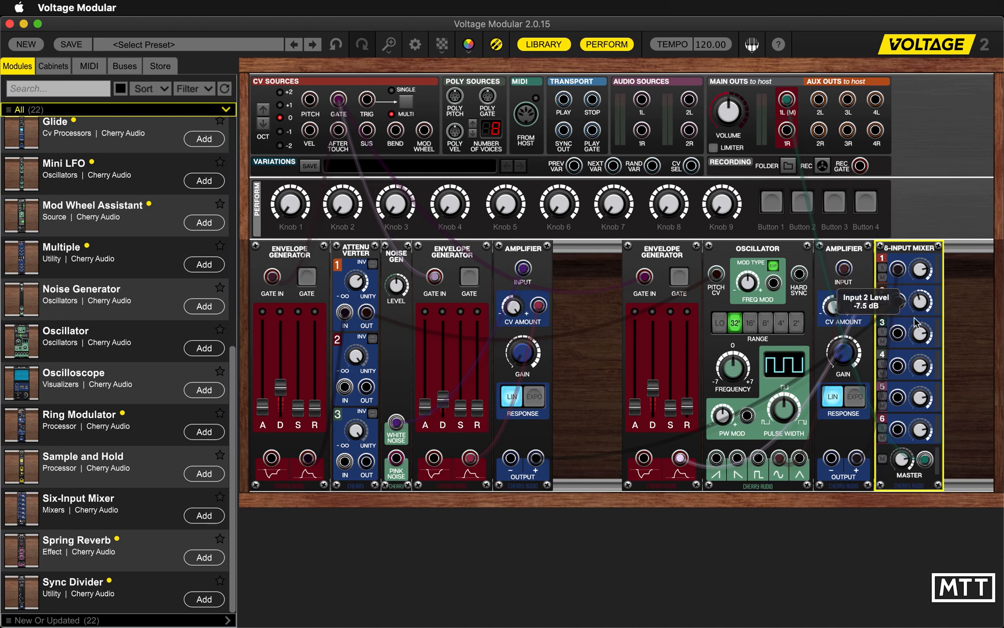
{"action": "left_click_drag", "start_coordinate": [914, 304], "coordinate": [915, 363]}
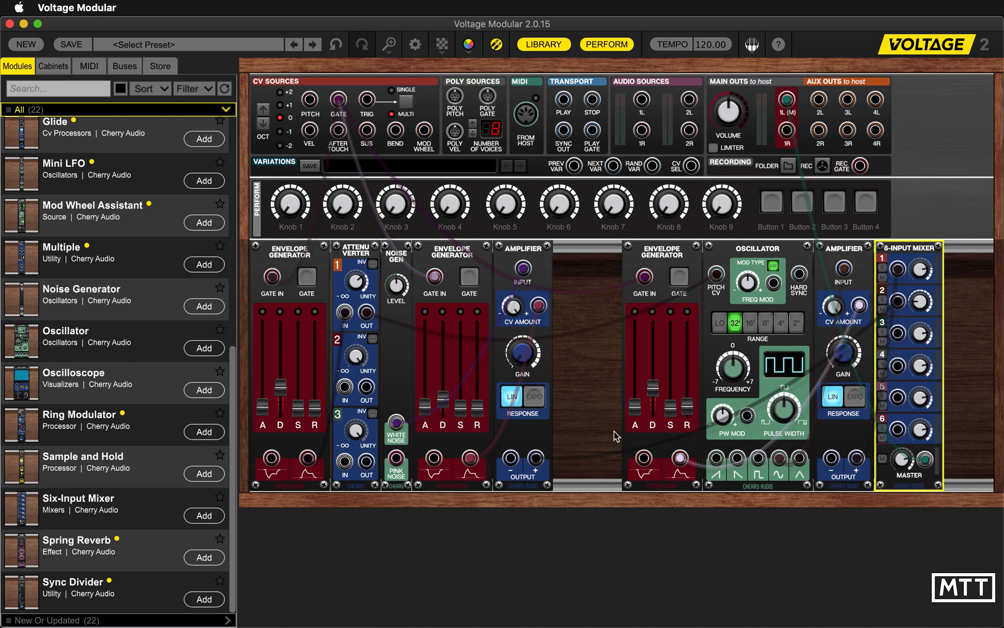
{"action": "mouse_move", "coordinate": [993, 266]}
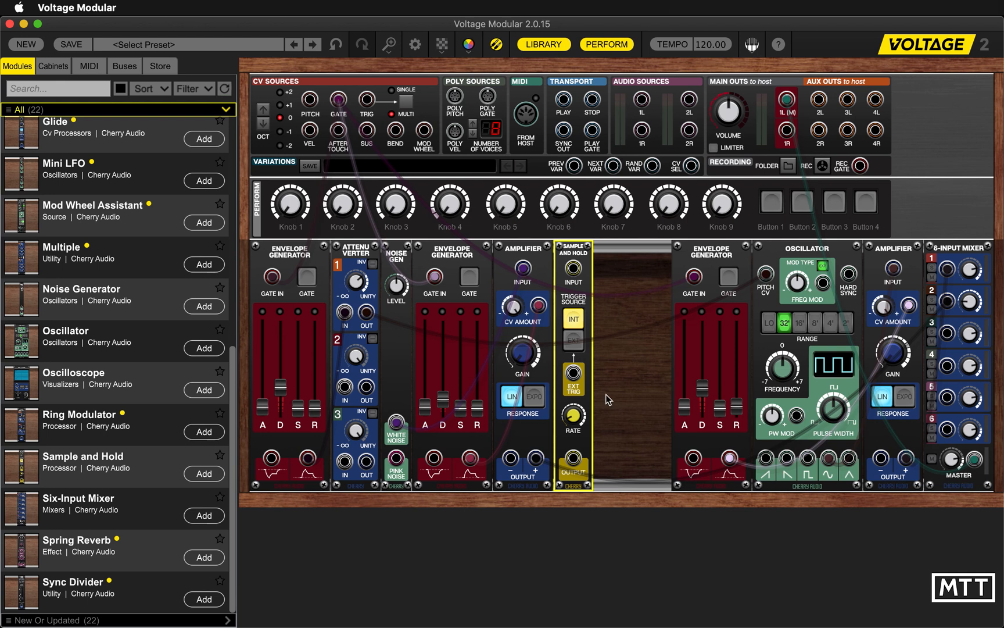
{"action": "mouse_move", "coordinate": [613, 360]}
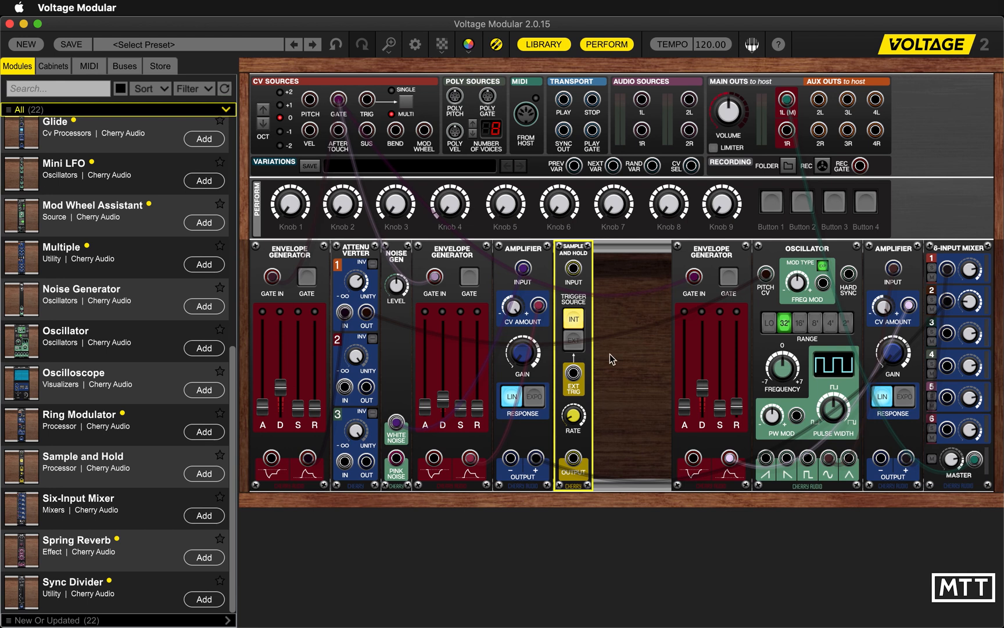
Bring a Sample and Hold and a second six-input mixer into the rack
{"action": "left_click_drag", "start_coordinate": [573, 470], "coordinate": [765, 278]}
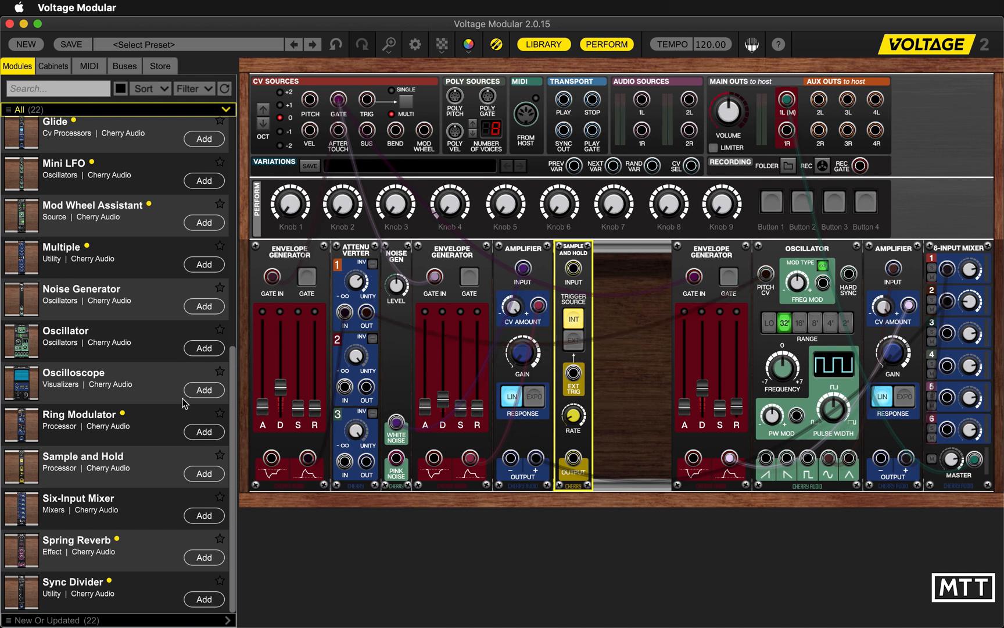
{"action": "left_click", "coordinate": [203, 515]}
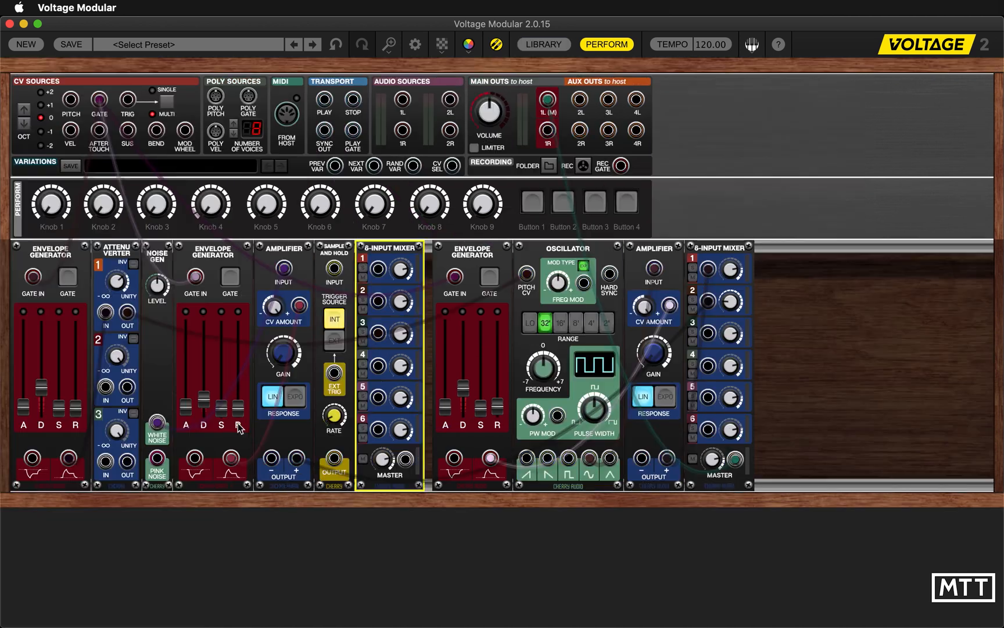
Connect white noise into the left amplifier and set the sample-and-hold to external trigger
{"action": "left_click", "coordinate": [719, 269]}
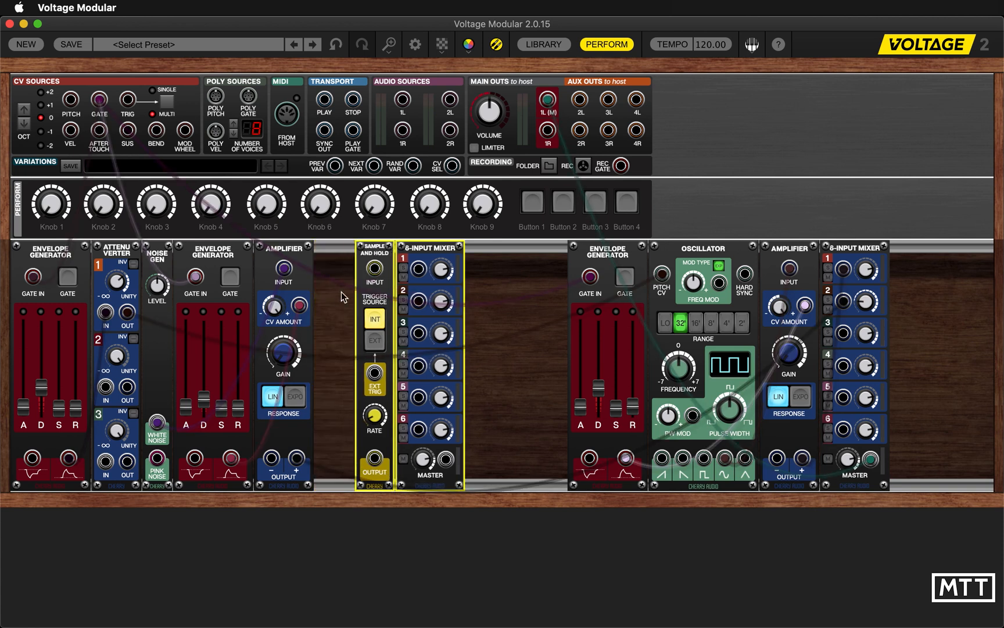
{"action": "left_click", "coordinate": [373, 321]}
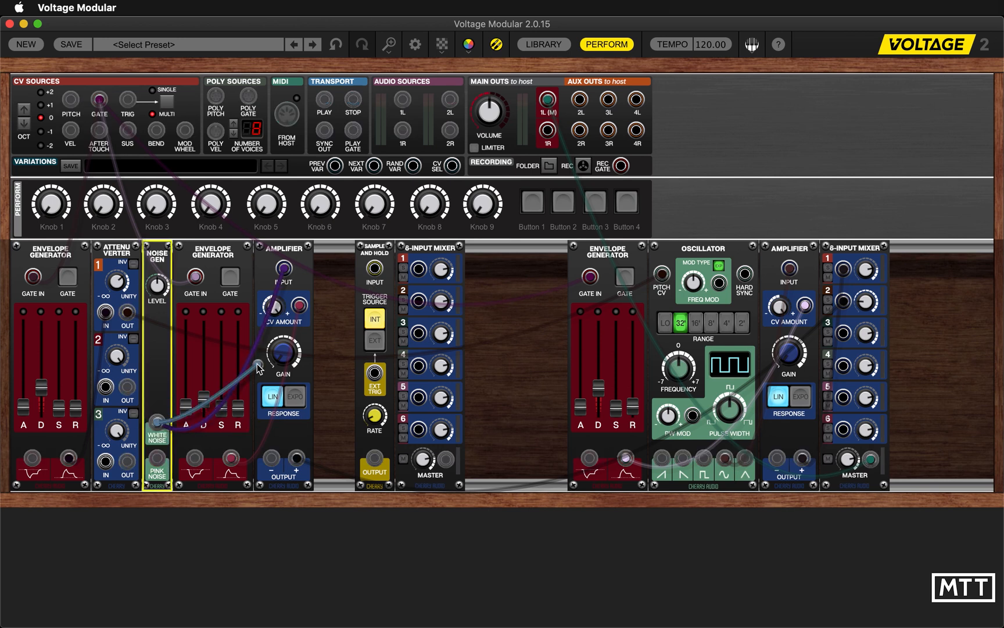
{"action": "left_click_drag", "start_coordinate": [157, 423], "coordinate": [375, 262]}
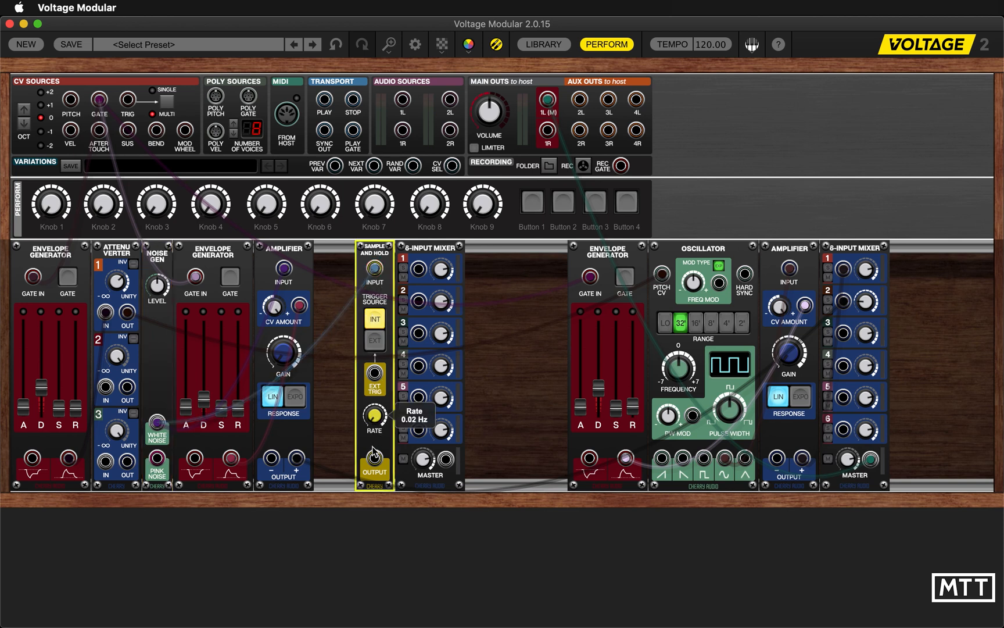
{"action": "left_click", "coordinate": [374, 340]}
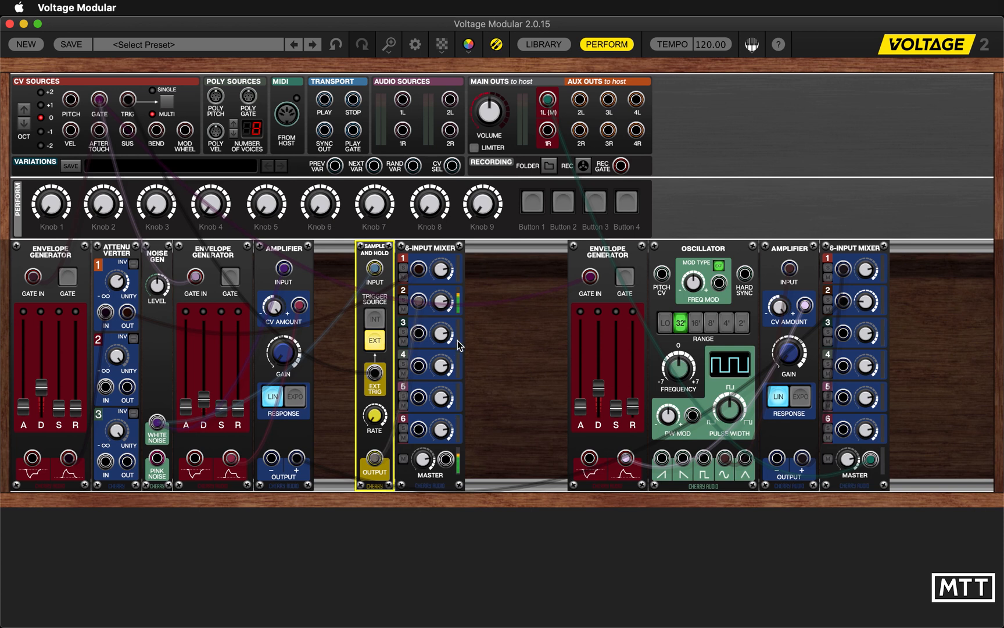
Patch the sample-and-hold output into mixer input 2 and adjust its level
{"action": "left_click_drag", "start_coordinate": [444, 460], "coordinate": [637, 303]}
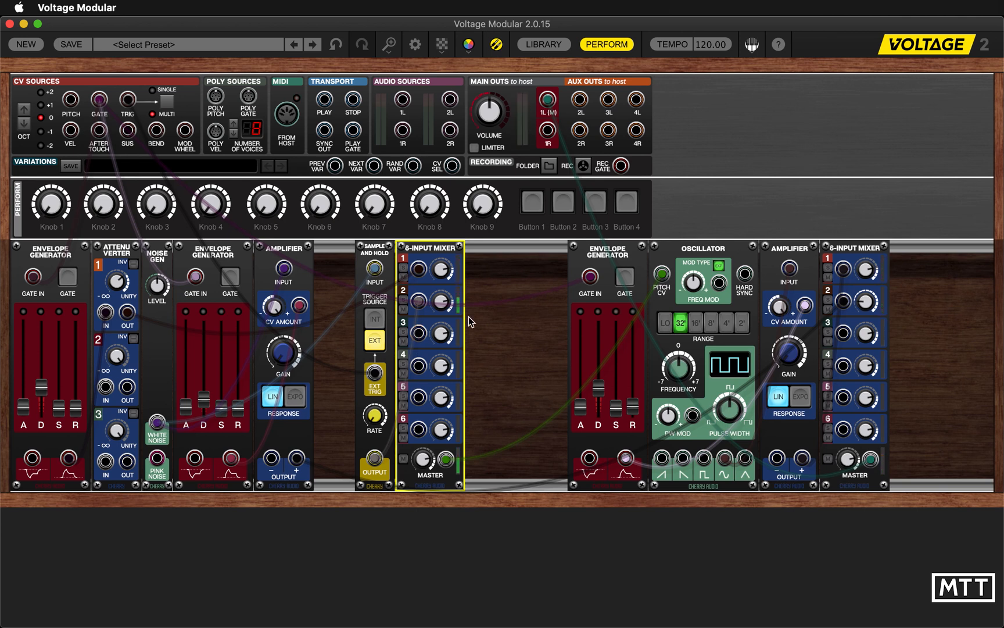
{"action": "mouse_move", "coordinate": [445, 304]}
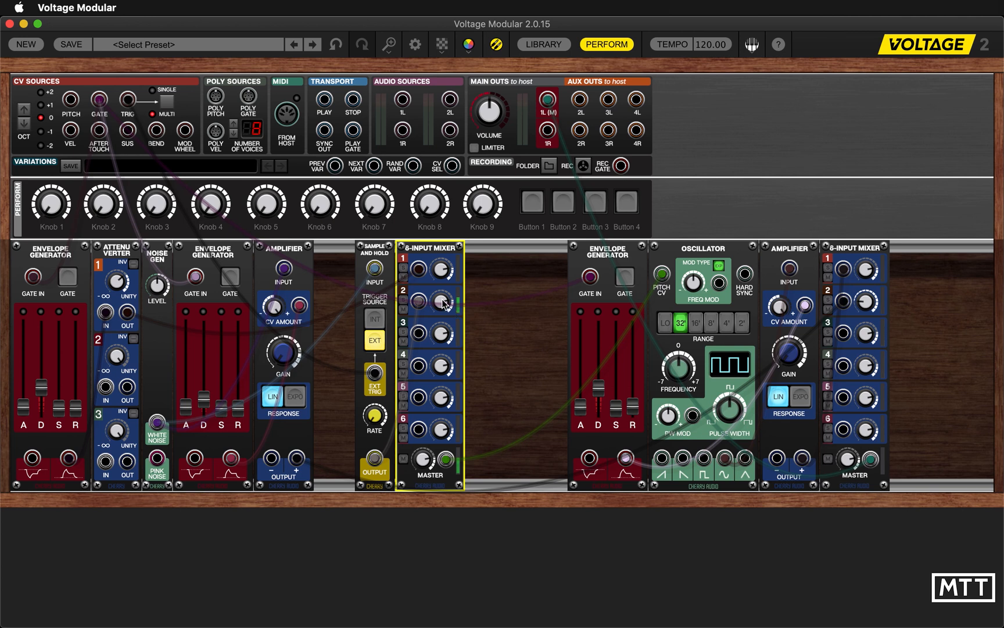
{"action": "left_click_drag", "start_coordinate": [441, 301], "coordinate": [451, 400]}
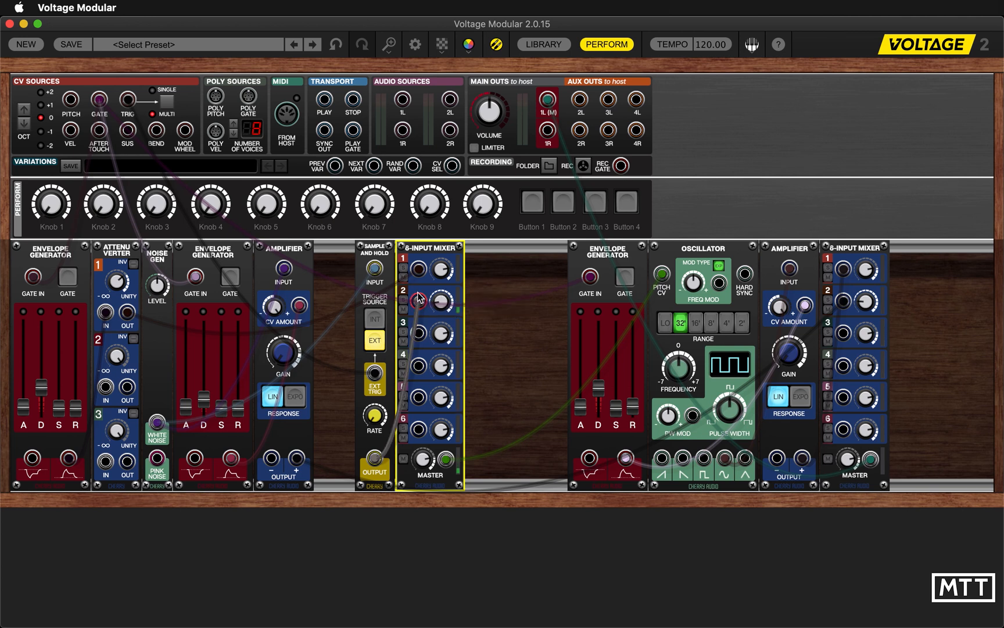
Label mixer input 2 RANDOM and lower its level to about -19.7 dB
{"action": "right_click", "coordinate": [404, 294]}
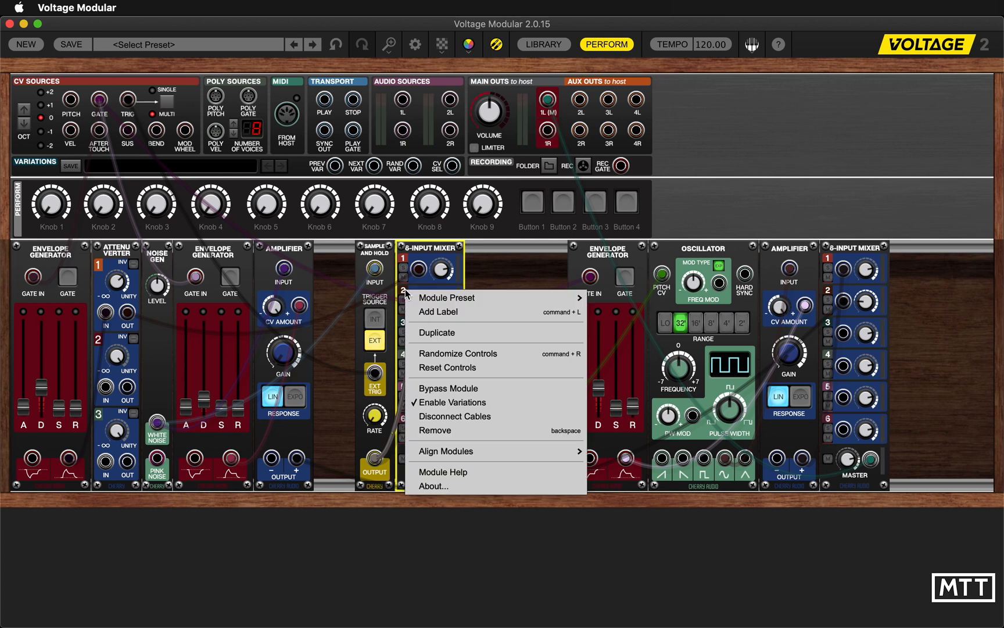
{"action": "mouse_move", "coordinate": [438, 311]}
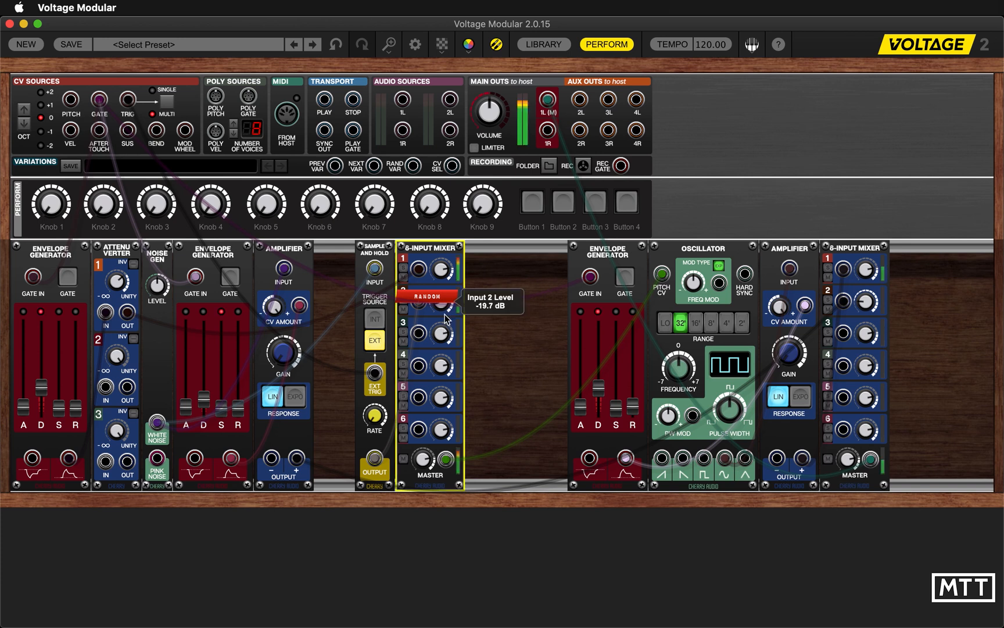
{"action": "left_click_drag", "start_coordinate": [447, 321], "coordinate": [449, 282]}
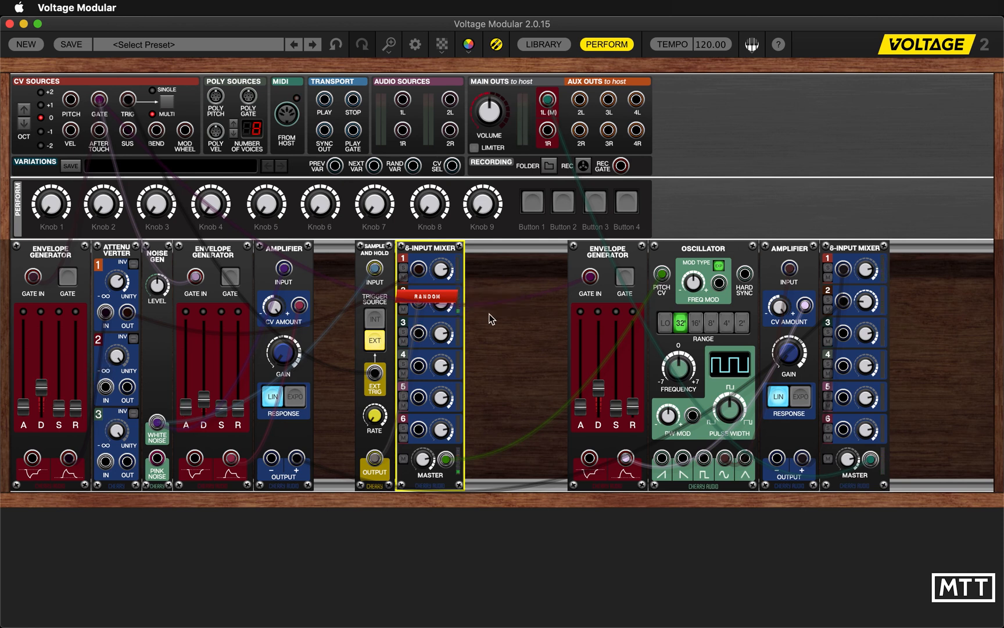
{"action": "mouse_move", "coordinate": [128, 331]}
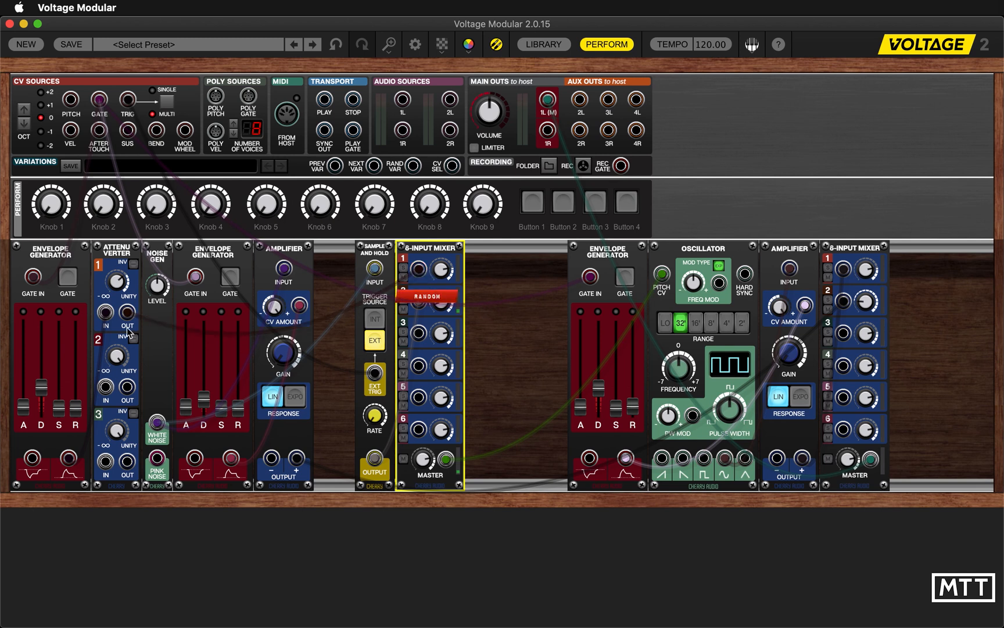
{"action": "mouse_move", "coordinate": [474, 335]}
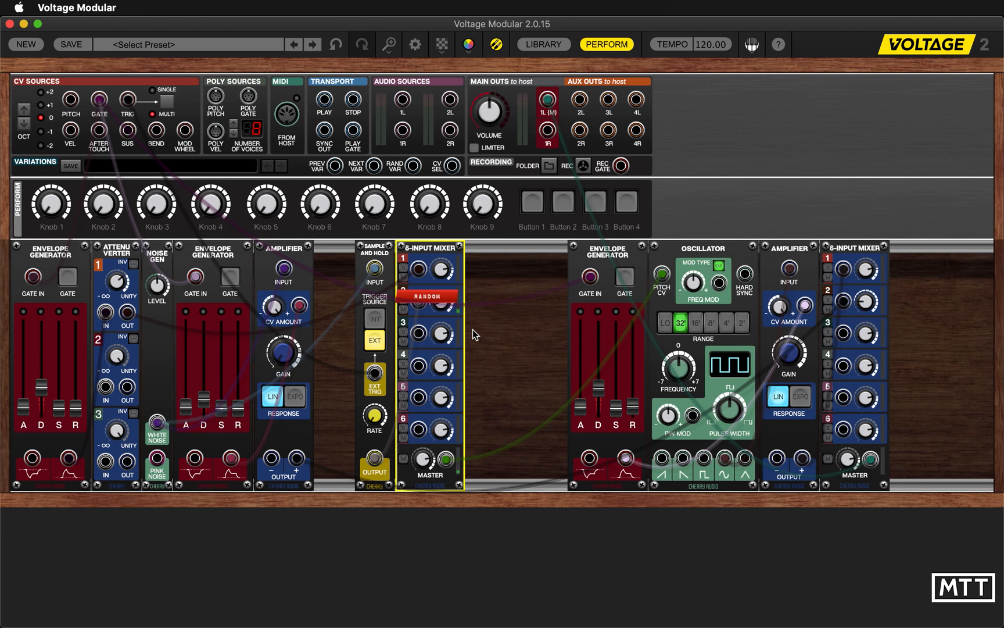
{"action": "mouse_move", "coordinate": [827, 415]}
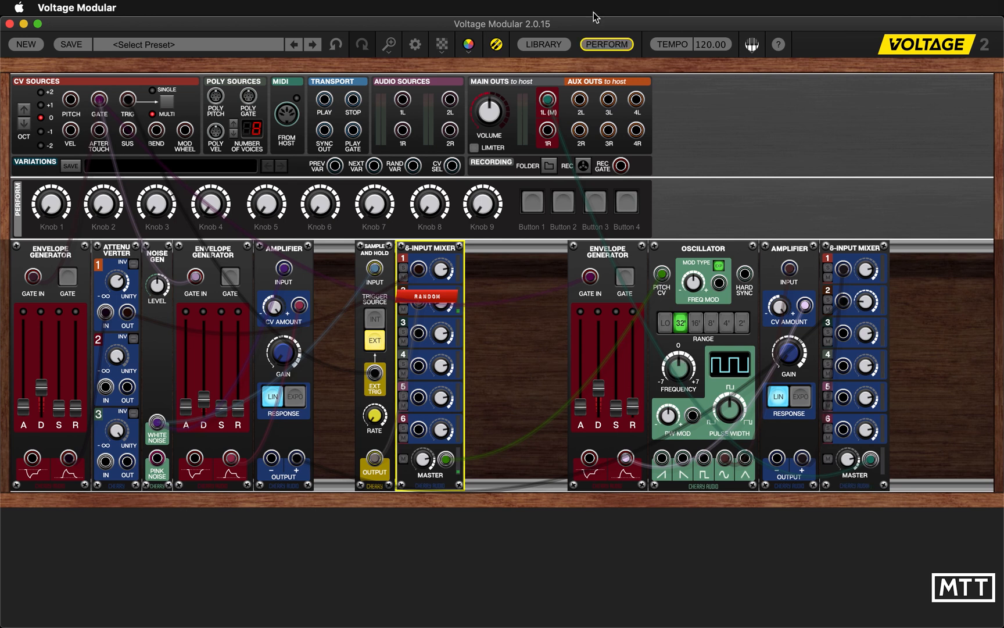
{"action": "mouse_move", "coordinate": [415, 44]}
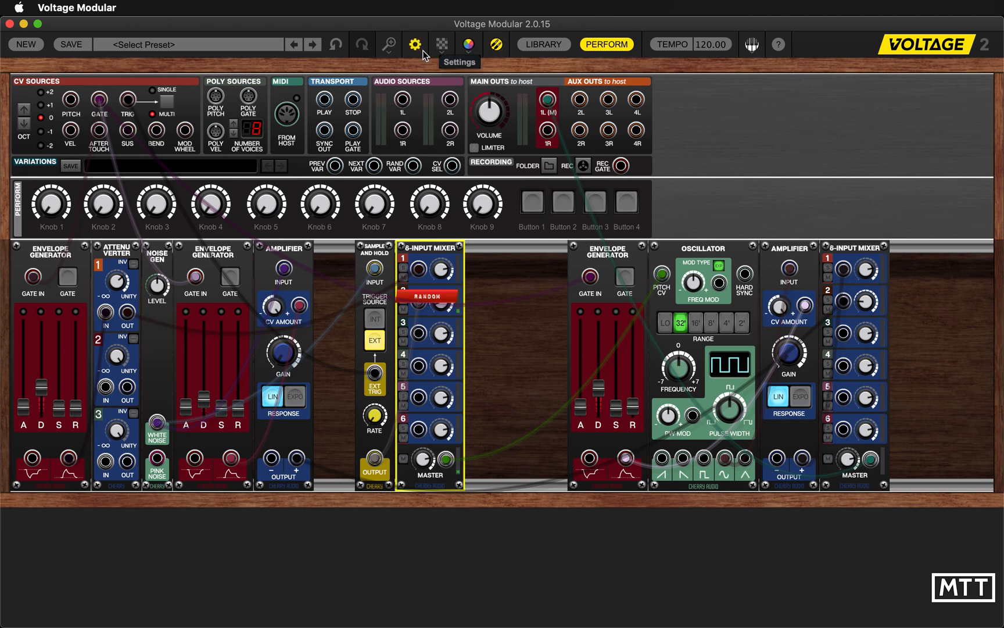
At 40% zoom, add a Filter module from the Library to the end of the rack
{"action": "left_click", "coordinate": [387, 44]}
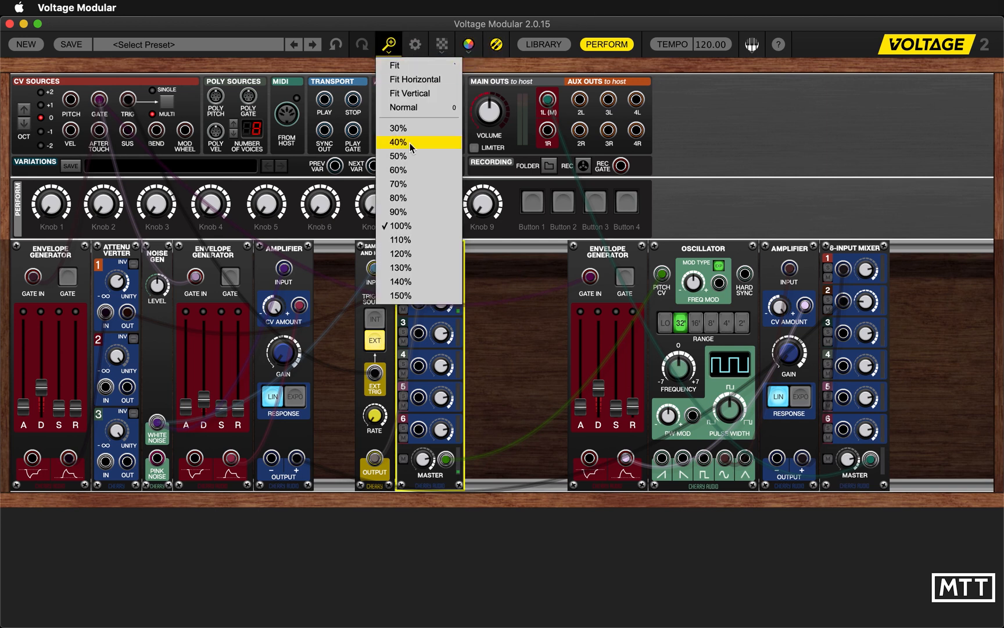
{"action": "left_click", "coordinate": [398, 141]}
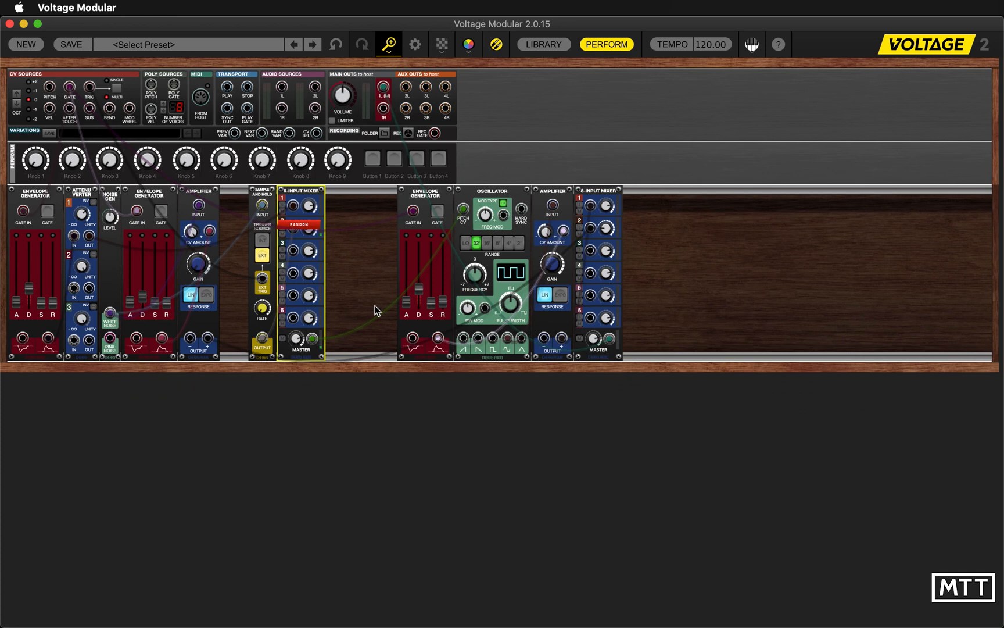
{"action": "left_click", "coordinate": [542, 44]}
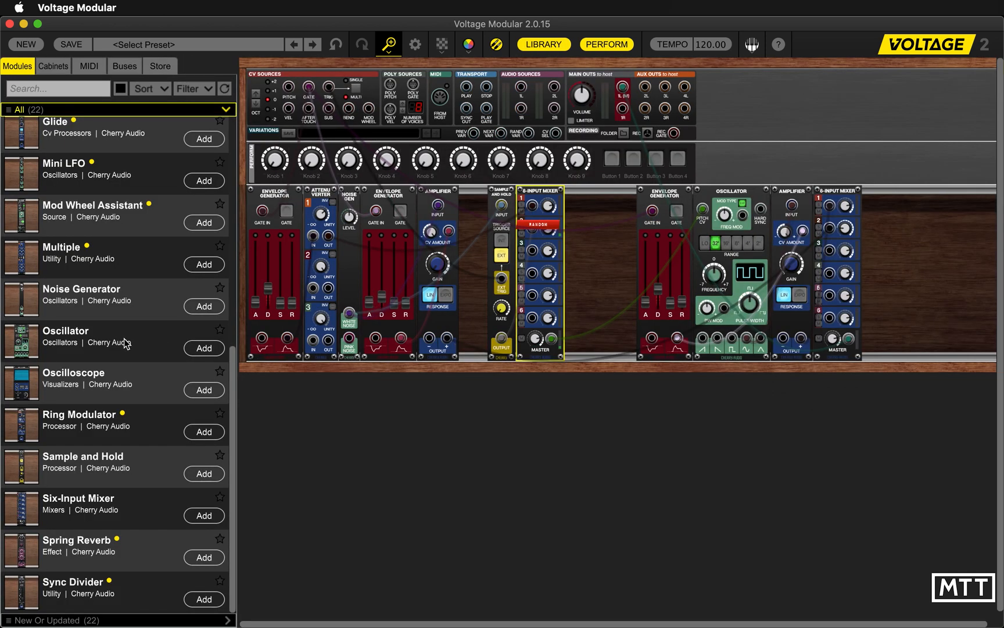
{"action": "left_click", "coordinate": [203, 521]}
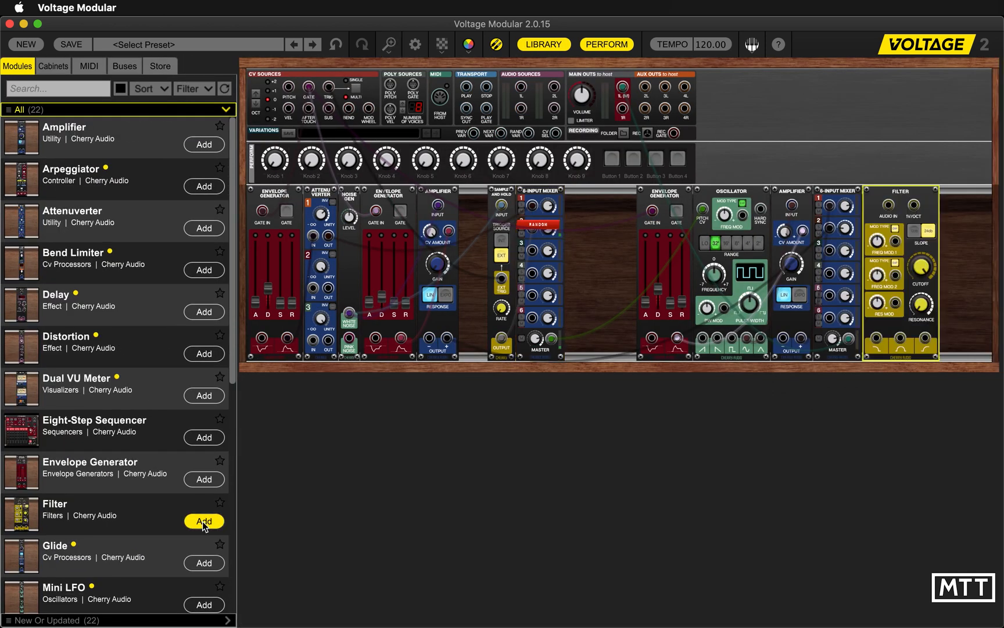
{"action": "left_click", "coordinate": [604, 44]}
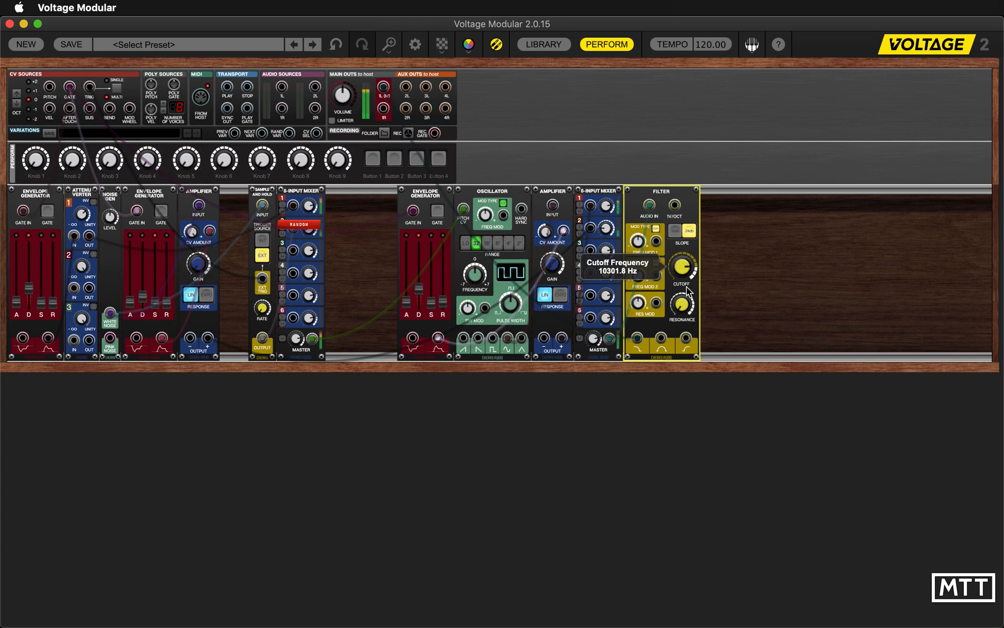
{"action": "mouse_move", "coordinate": [393, 298]}
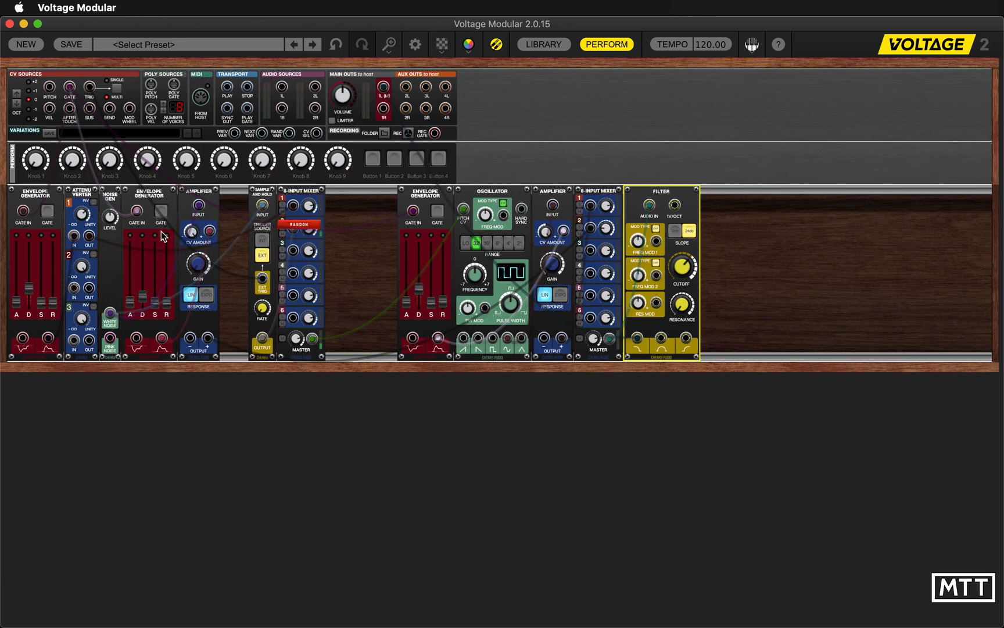
{"action": "mouse_move", "coordinate": [687, 301]}
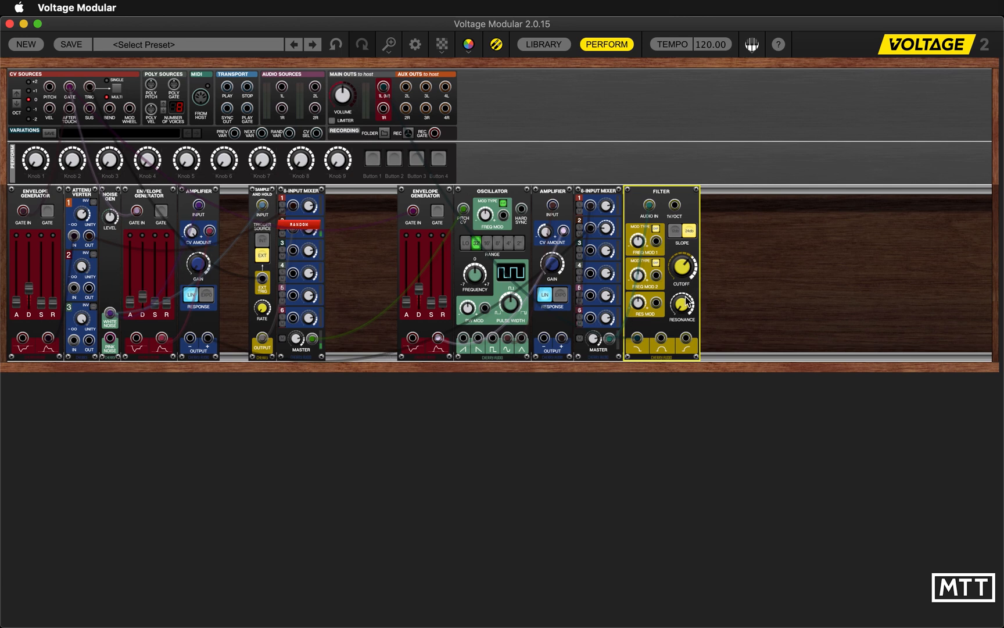
Return to 100% zoom and patch cables into the Filter's Audio In and Freq Mod inputs
{"action": "left_click", "coordinate": [388, 44]}
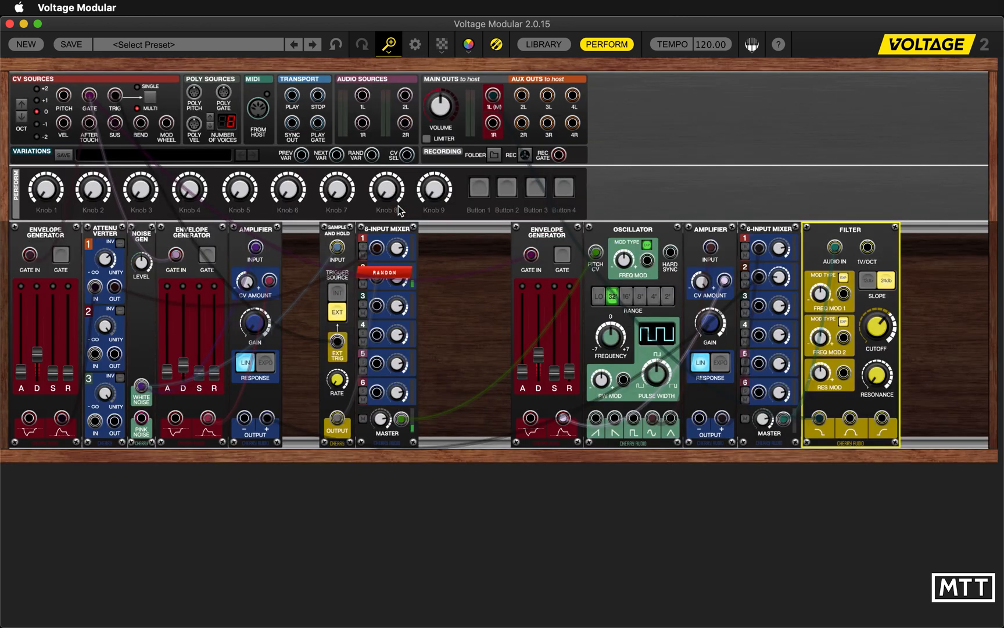
{"action": "mouse_move", "coordinate": [500, 394]}
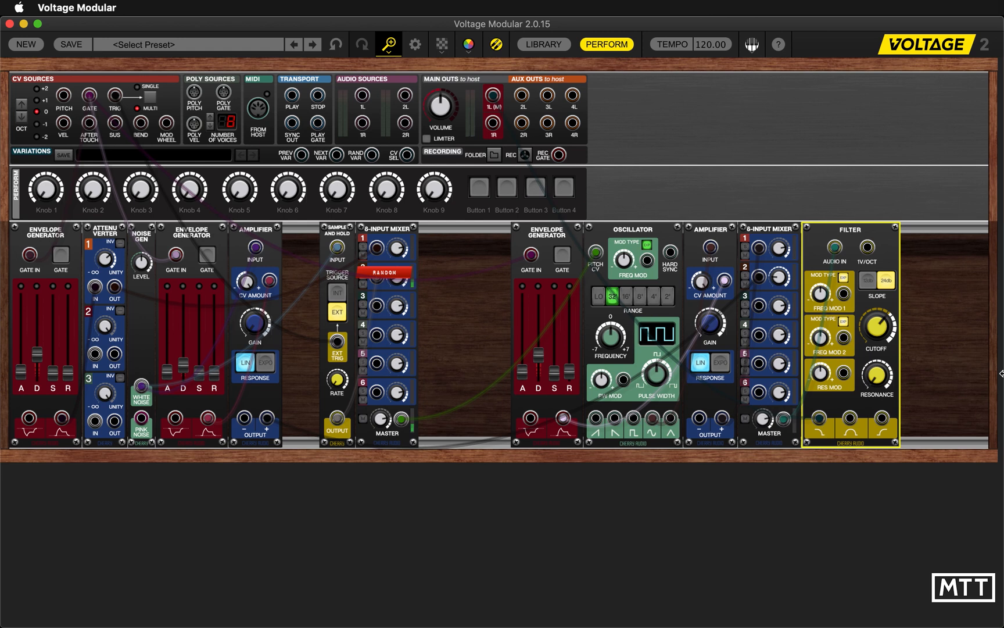
{"action": "mouse_move", "coordinate": [857, 384]}
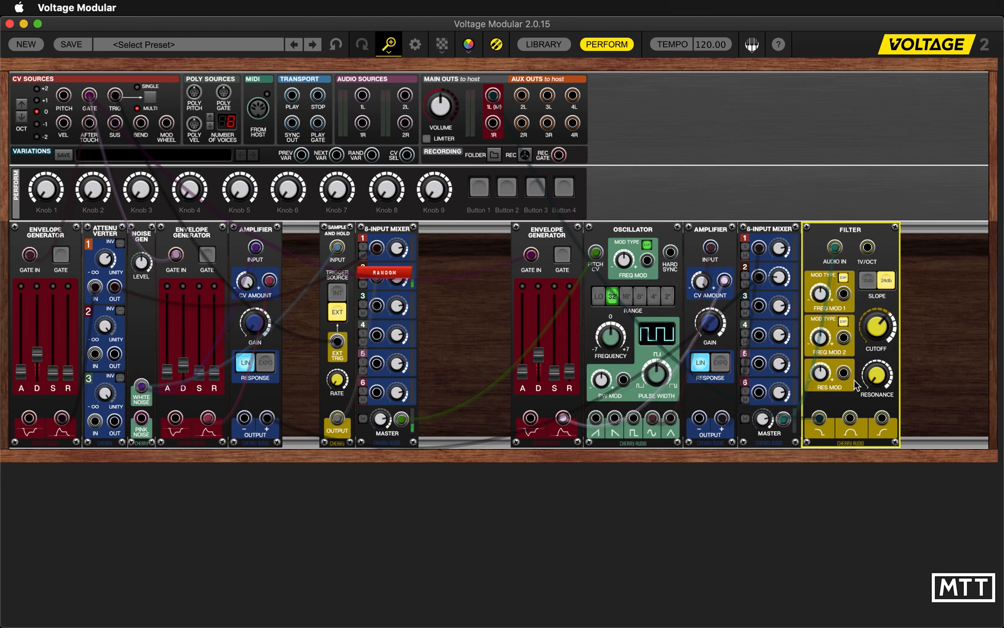
{"action": "mouse_move", "coordinate": [872, 336]}
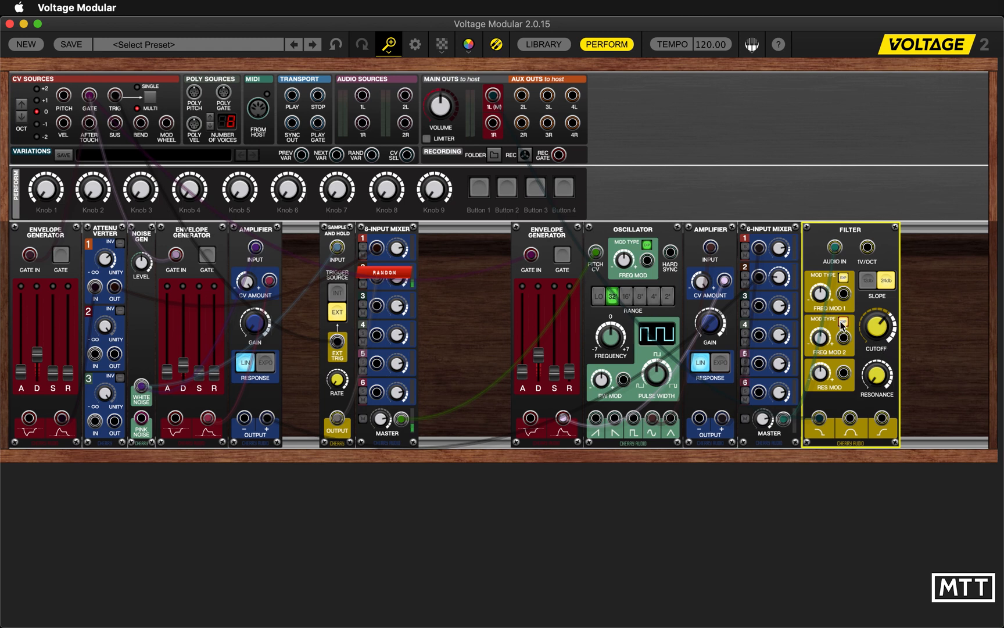
{"action": "mouse_move", "coordinate": [72, 135]}
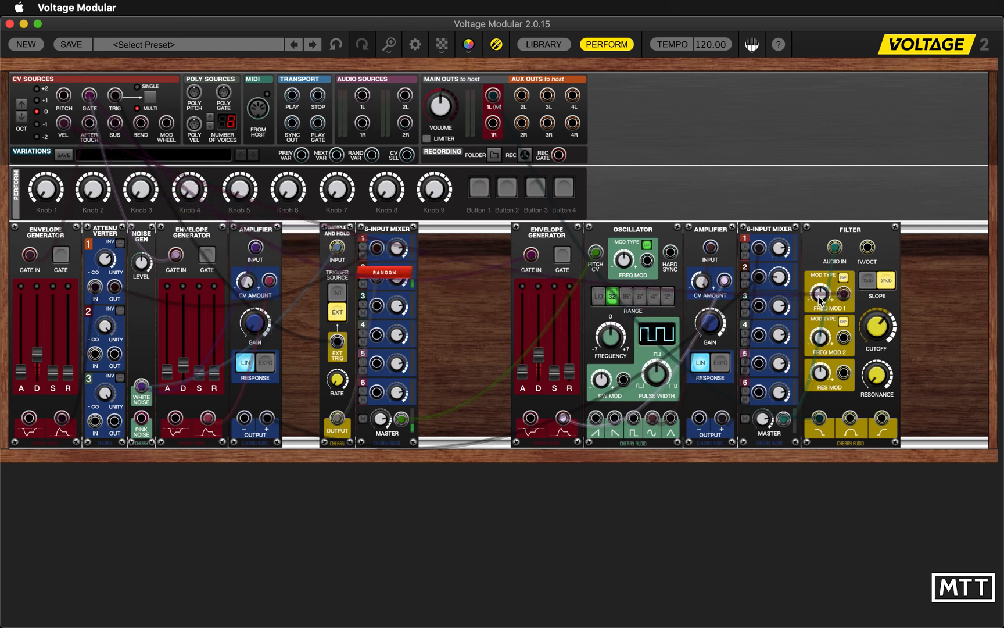
{"action": "left_click", "coordinate": [879, 325]}
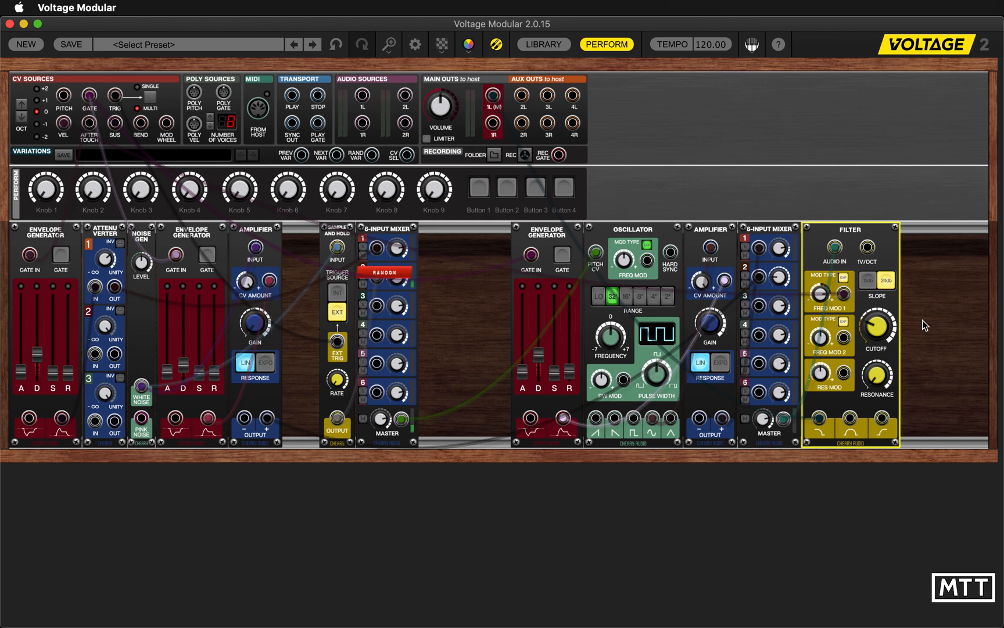
{"action": "mouse_move", "coordinate": [393, 343]}
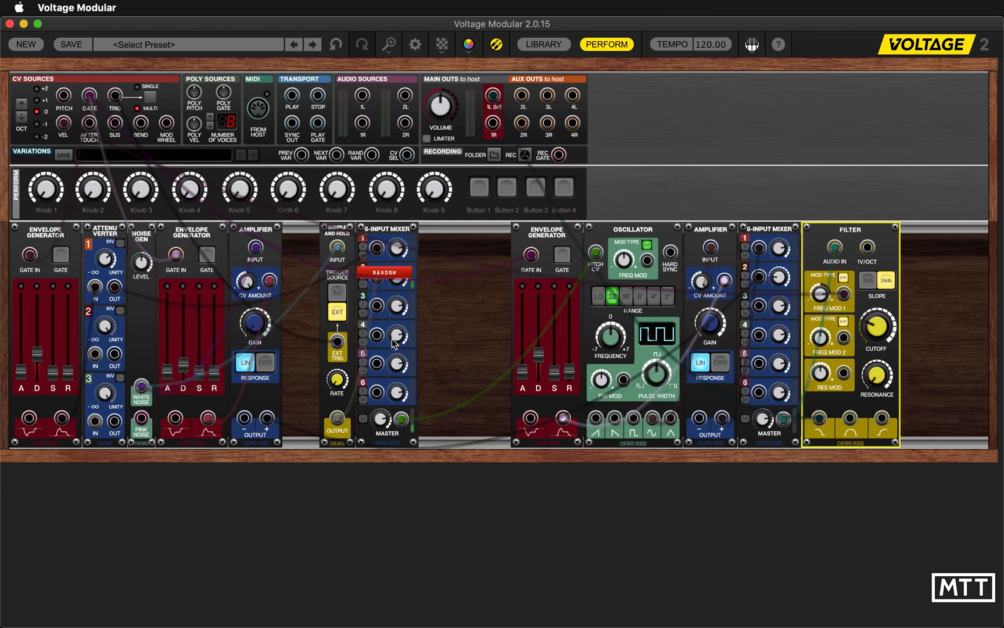
{"action": "mouse_move", "coordinate": [135, 295]}
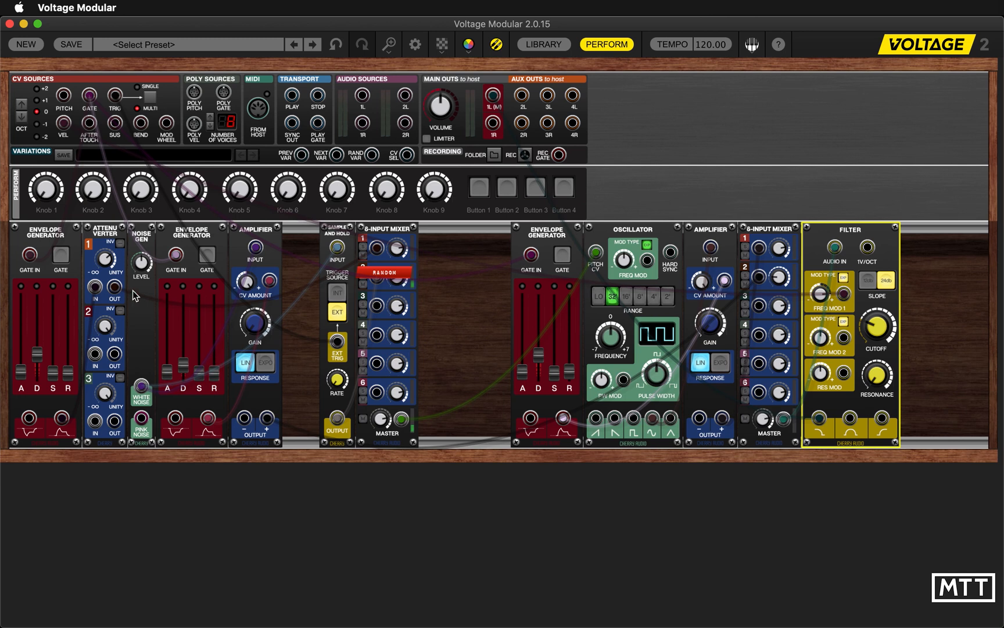
{"action": "mouse_move", "coordinate": [54, 215]}
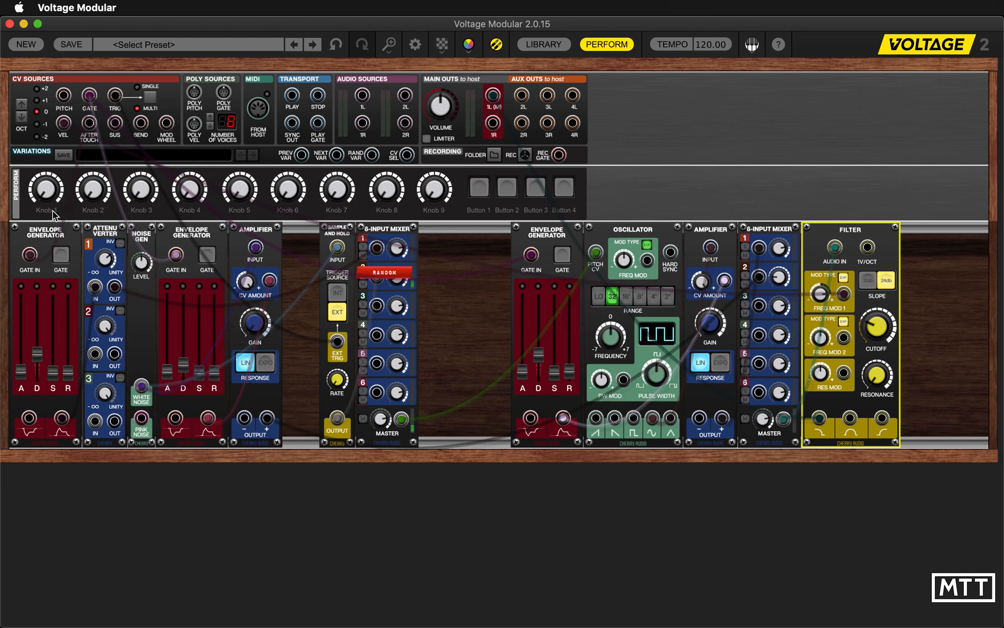
{"action": "mouse_move", "coordinate": [337, 209]}
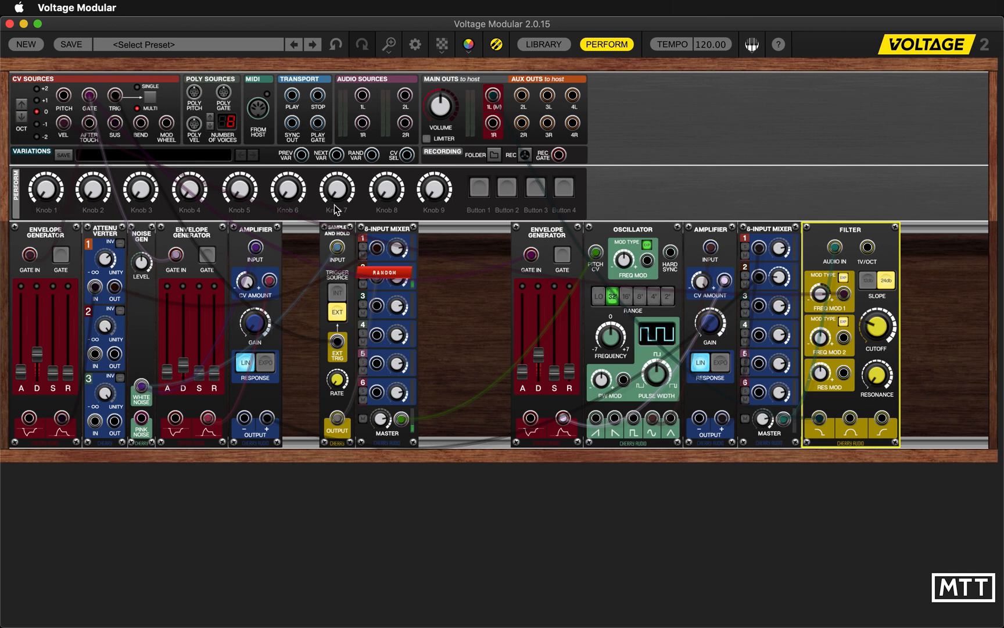